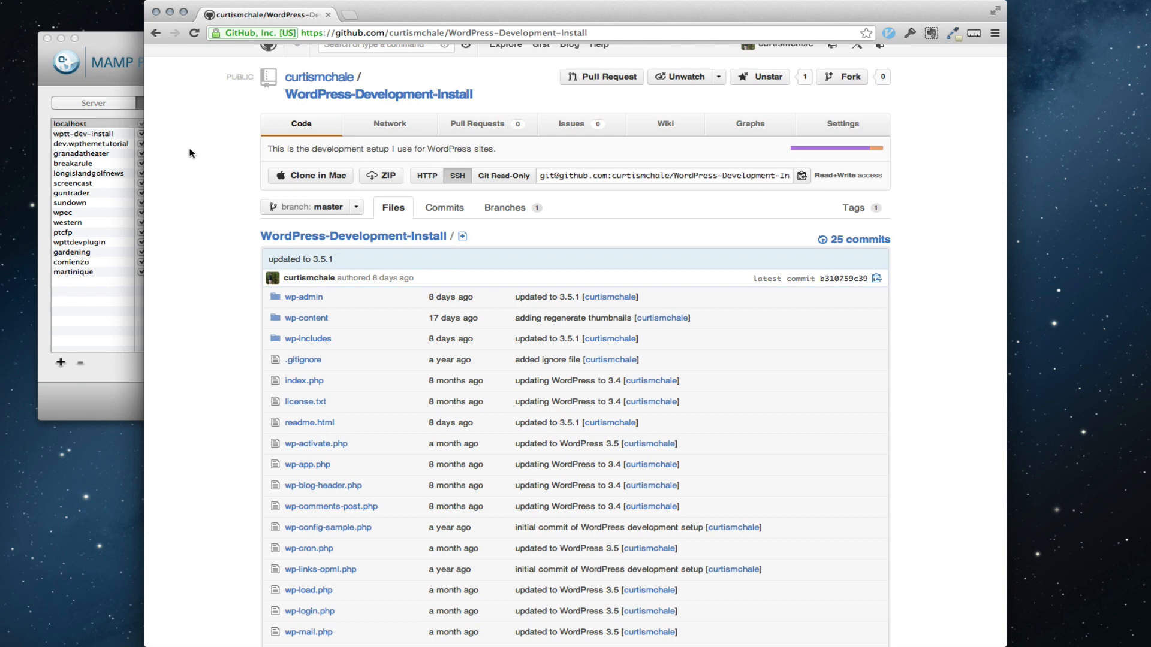
mouse_move(190, 154)
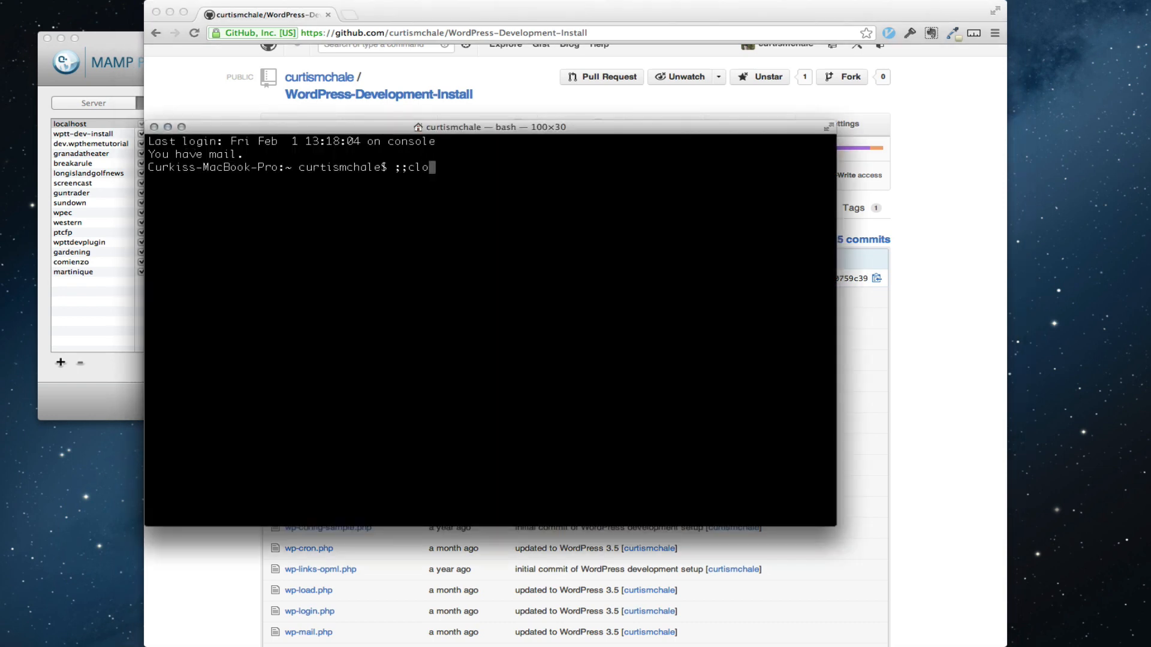
Expand the clonedev snippet and enter mamp-pro as the clone folder name
text(nedev)
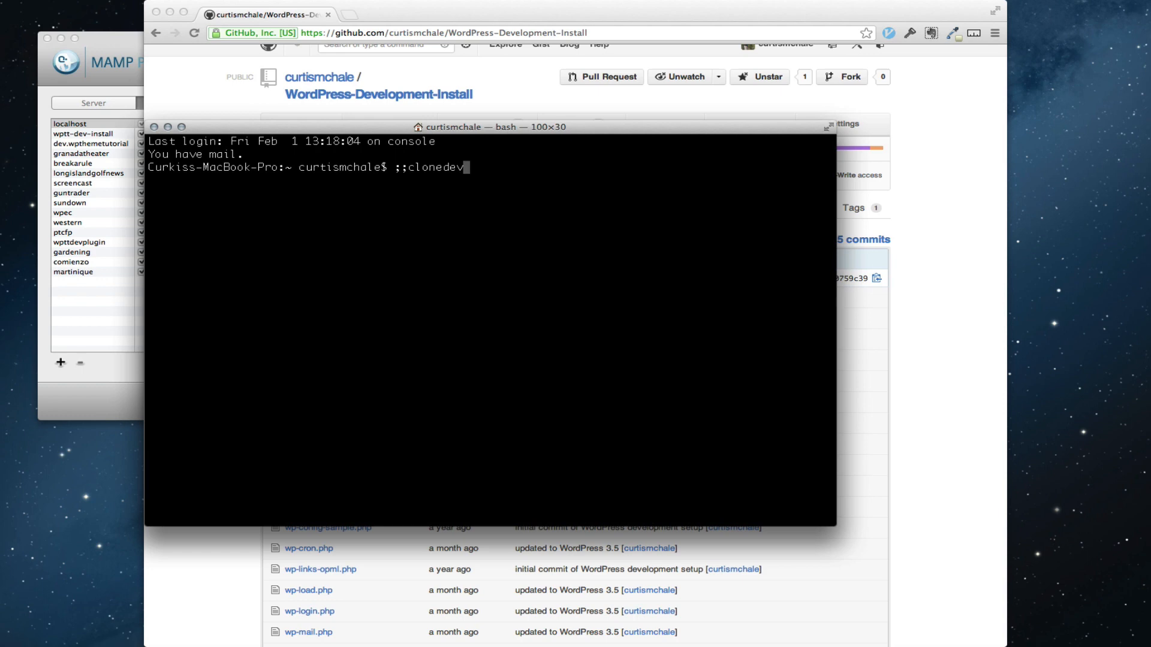
text(a)
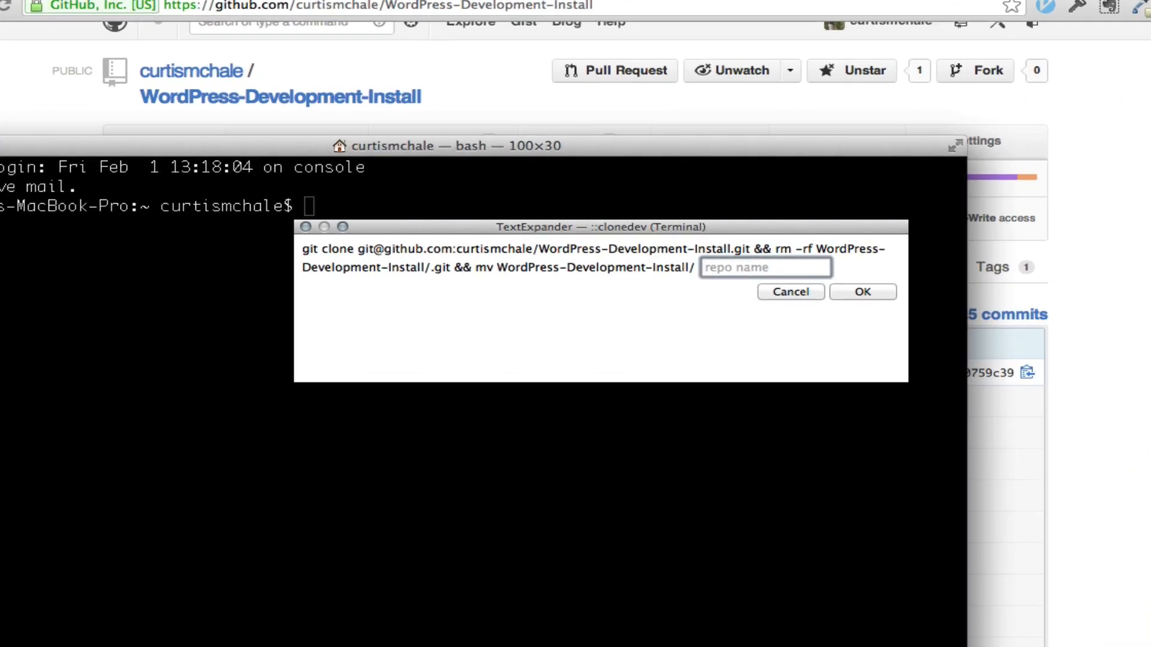
text(m)
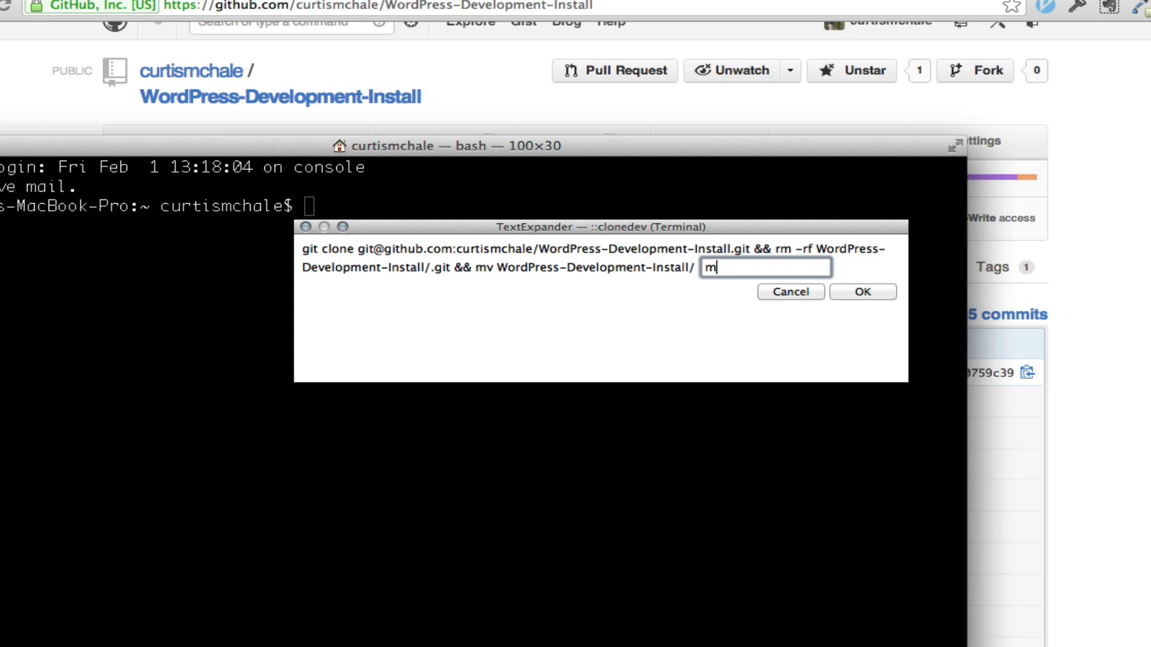
text(amp-pro)
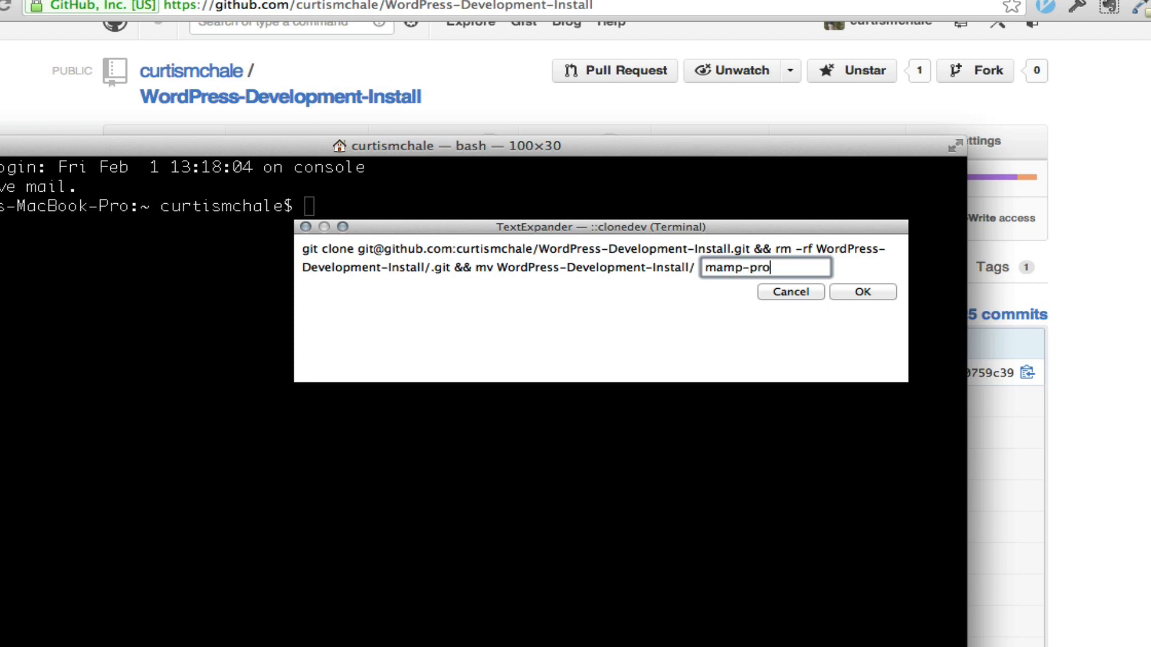
mouse_move(288, 316)
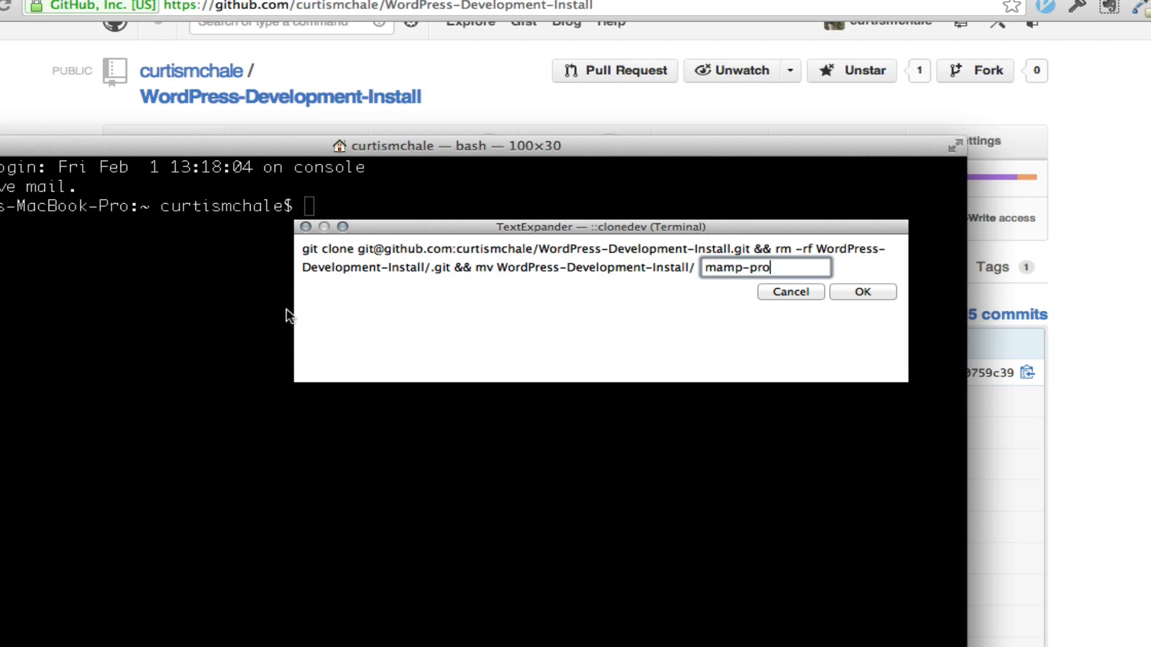
mouse_move(455, 262)
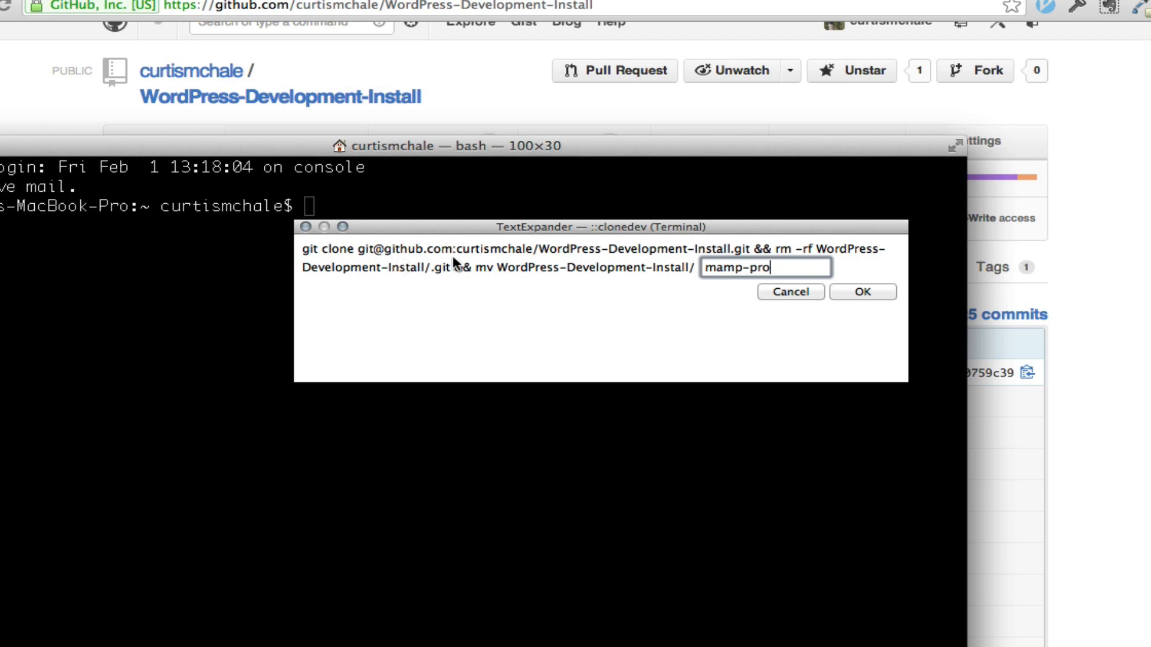
mouse_move(770, 257)
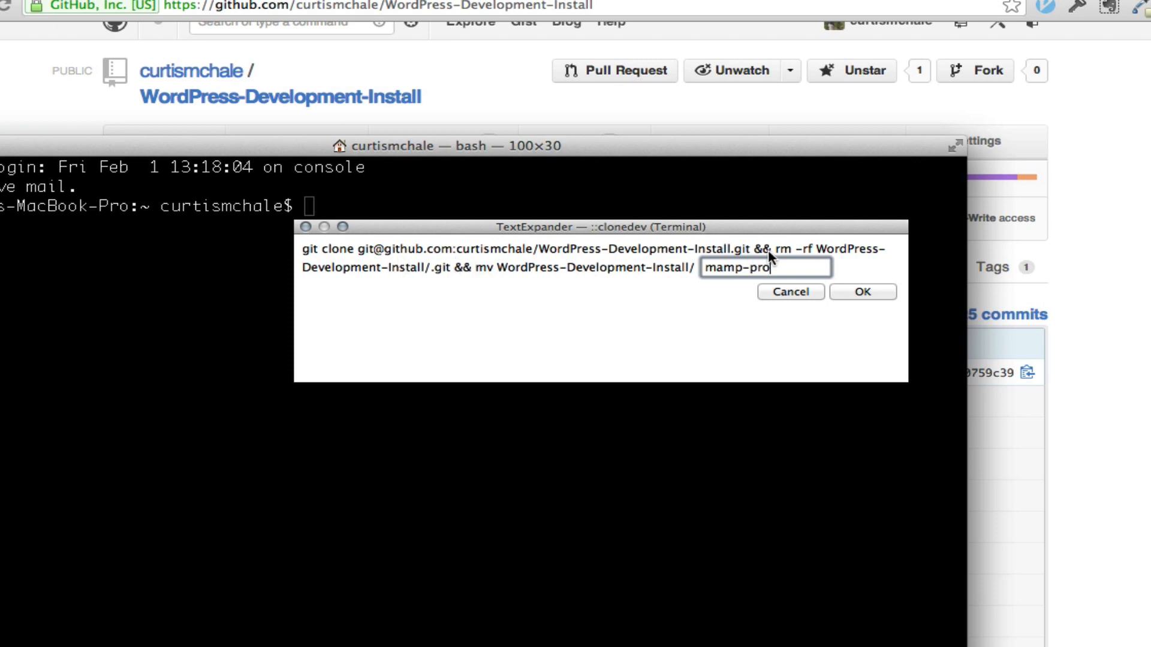
mouse_move(843, 255)
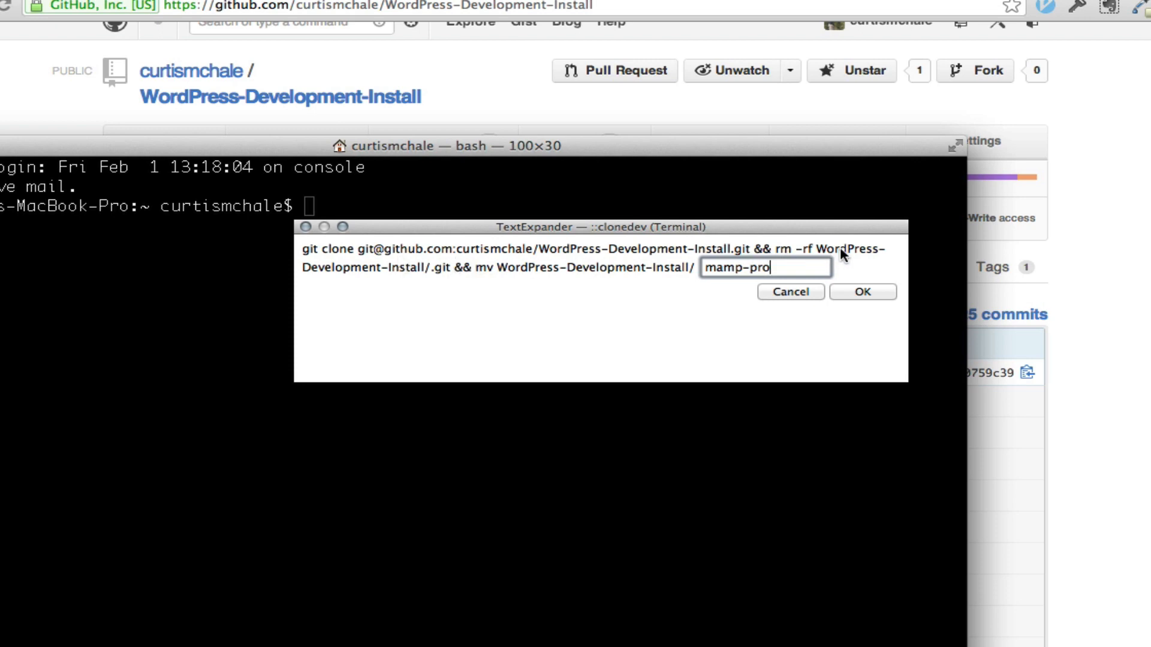
mouse_move(496, 275)
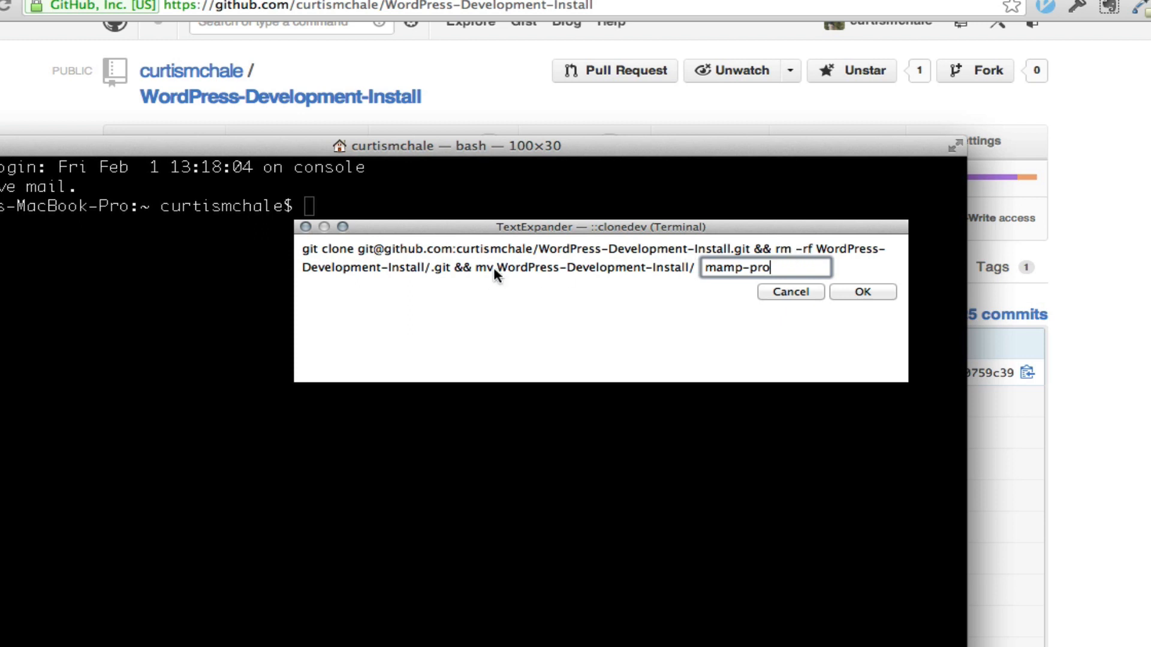
mouse_move(446, 275)
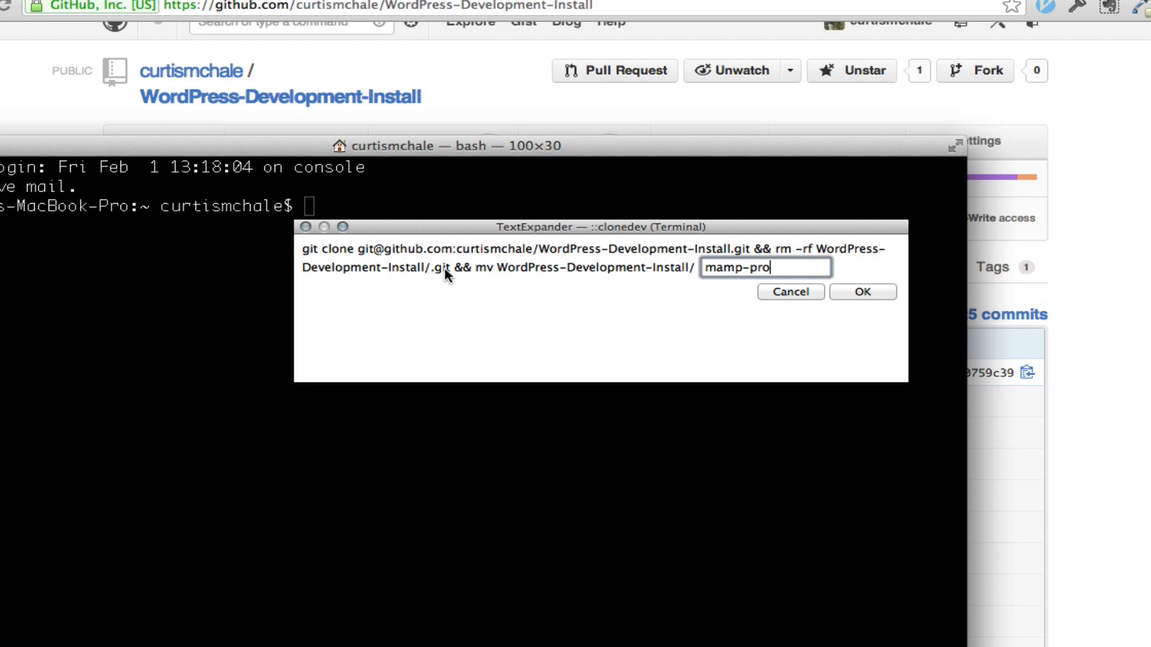
mouse_move(488, 274)
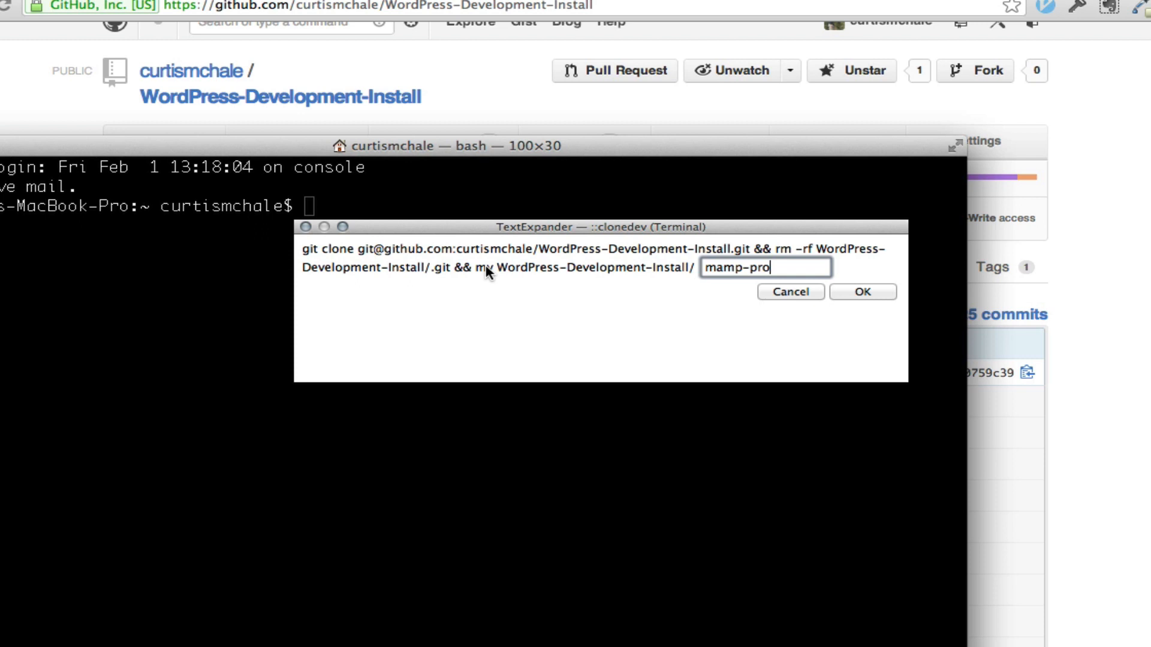
mouse_move(510, 277)
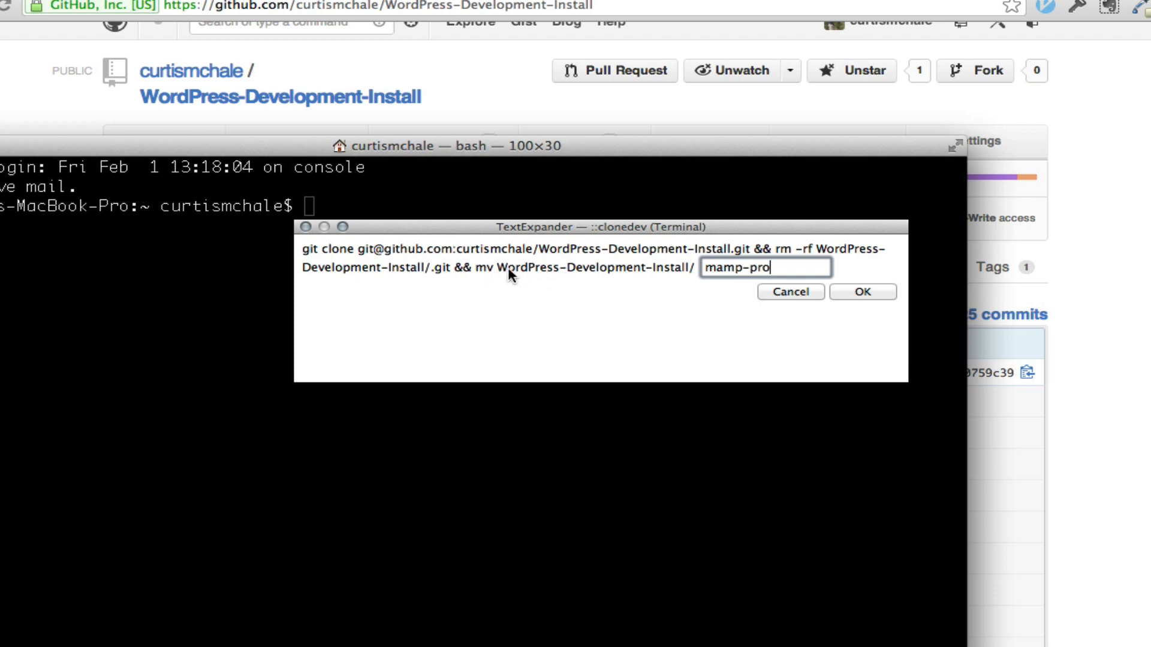
mouse_move(625, 277)
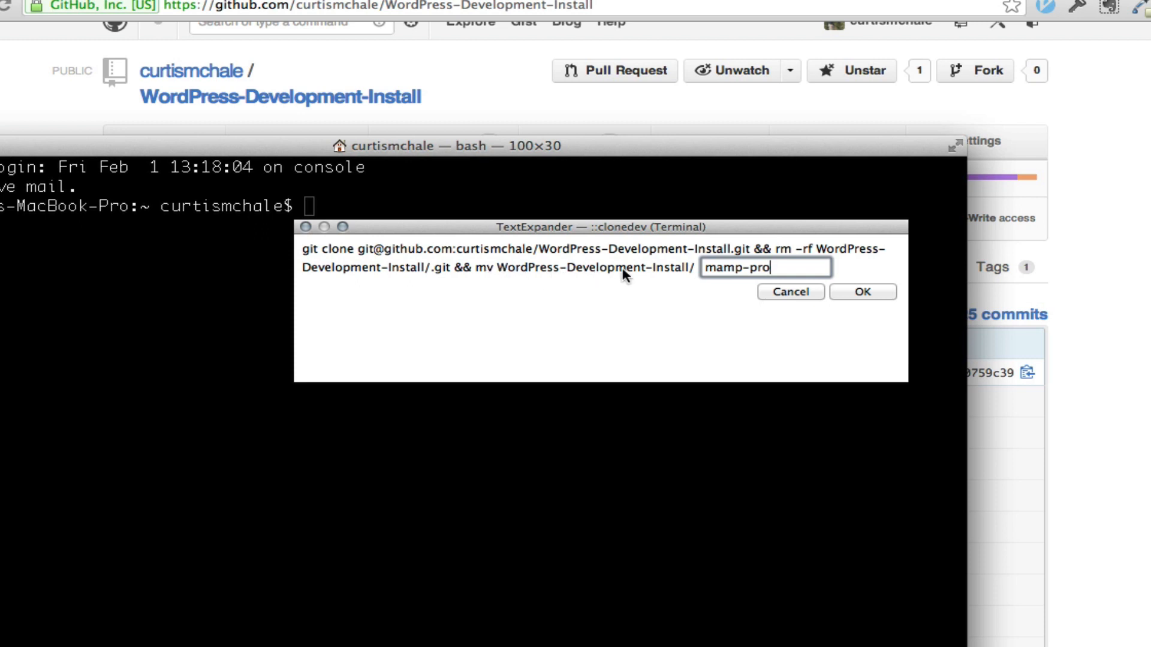
mouse_move(652, 278)
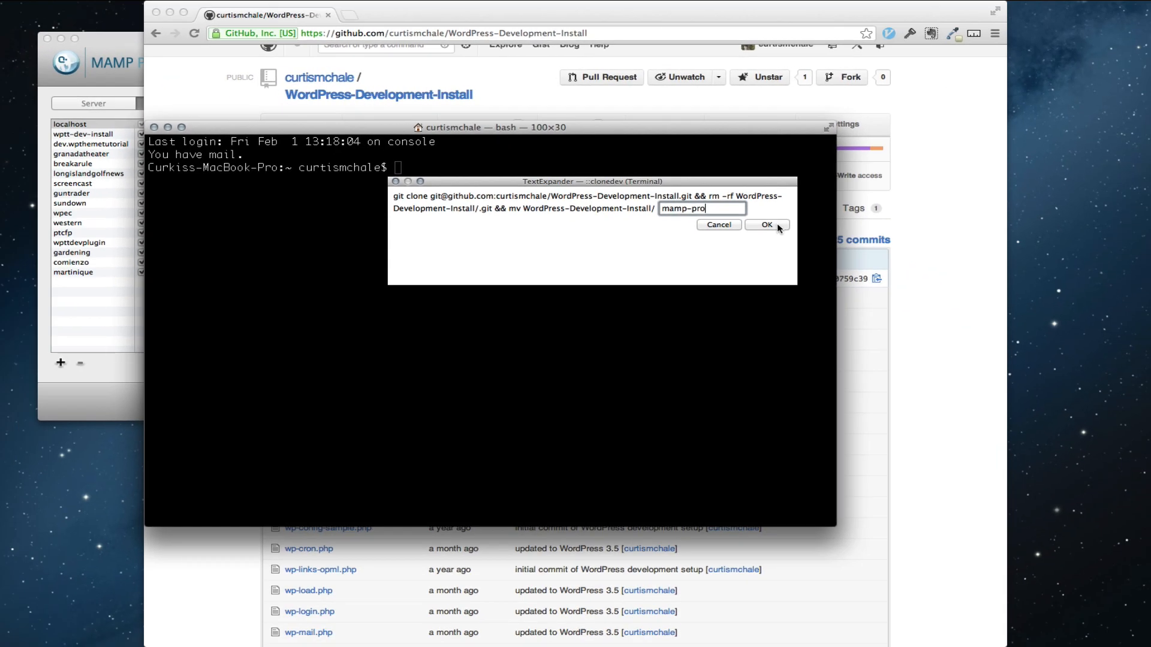
Run the git clone into mamp-pro and list the home folder with ls
click(766, 225)
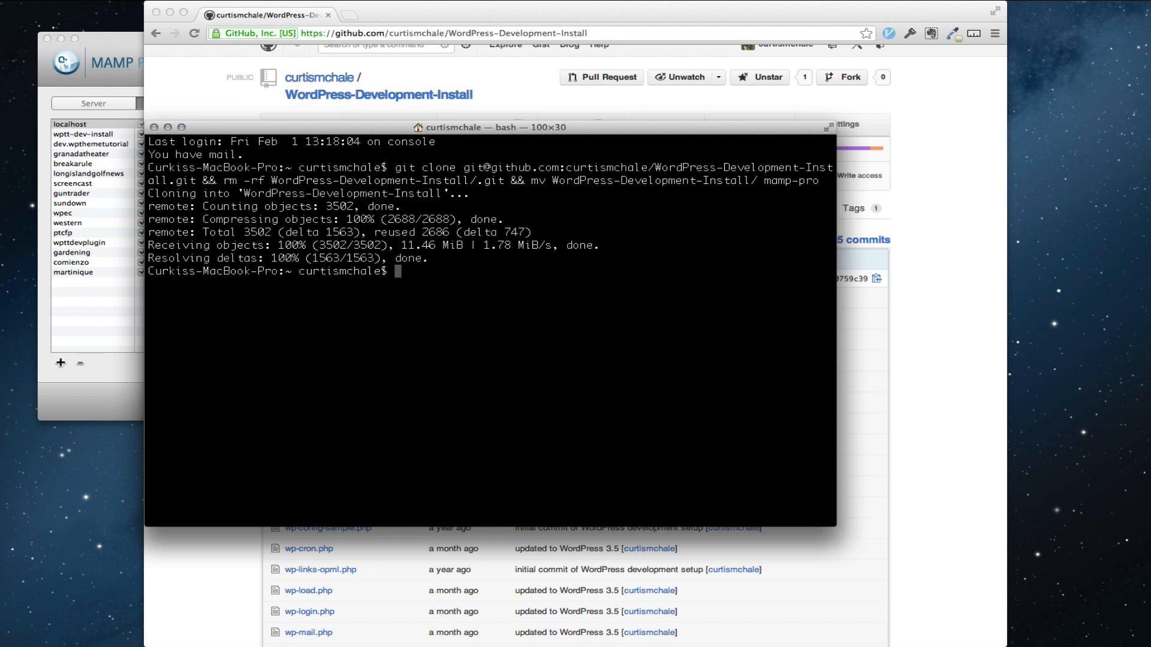
text(ls)
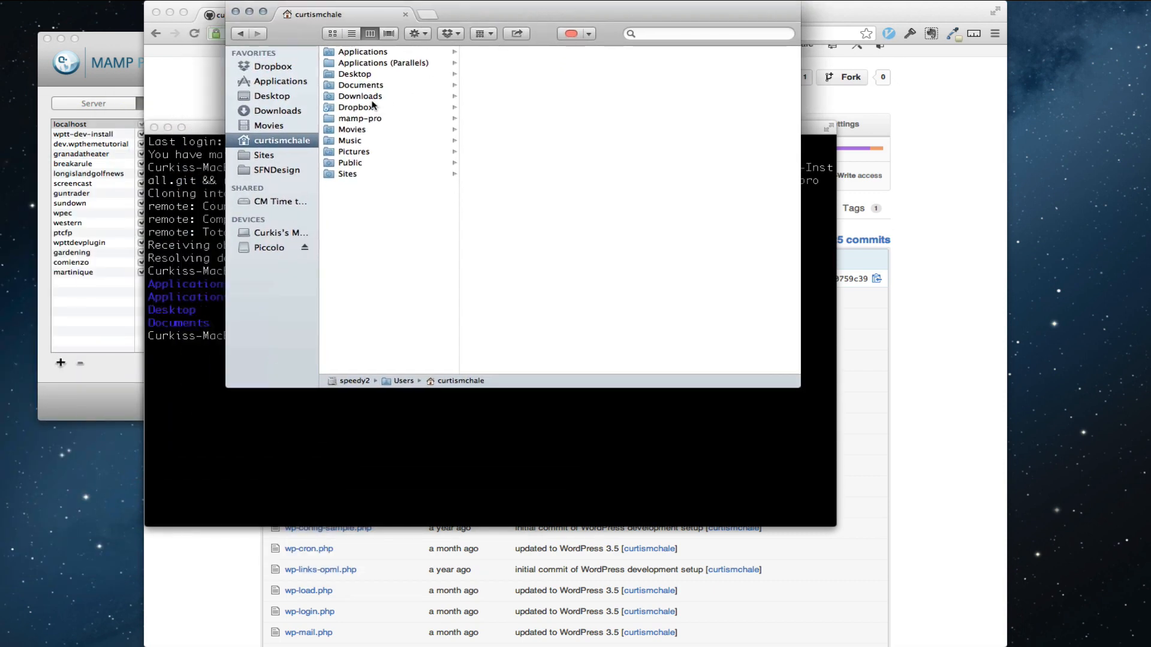
Browse the home folder's Sites folder in Finder to locate mamp-pro
click(360, 118)
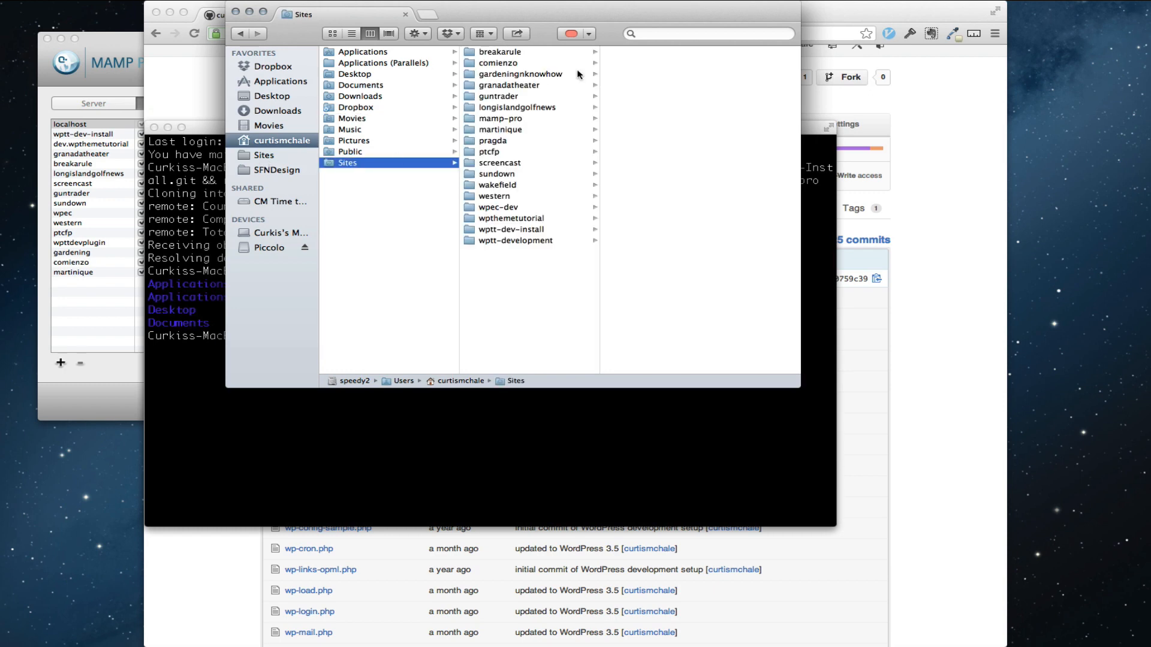
mouse_move(491, 203)
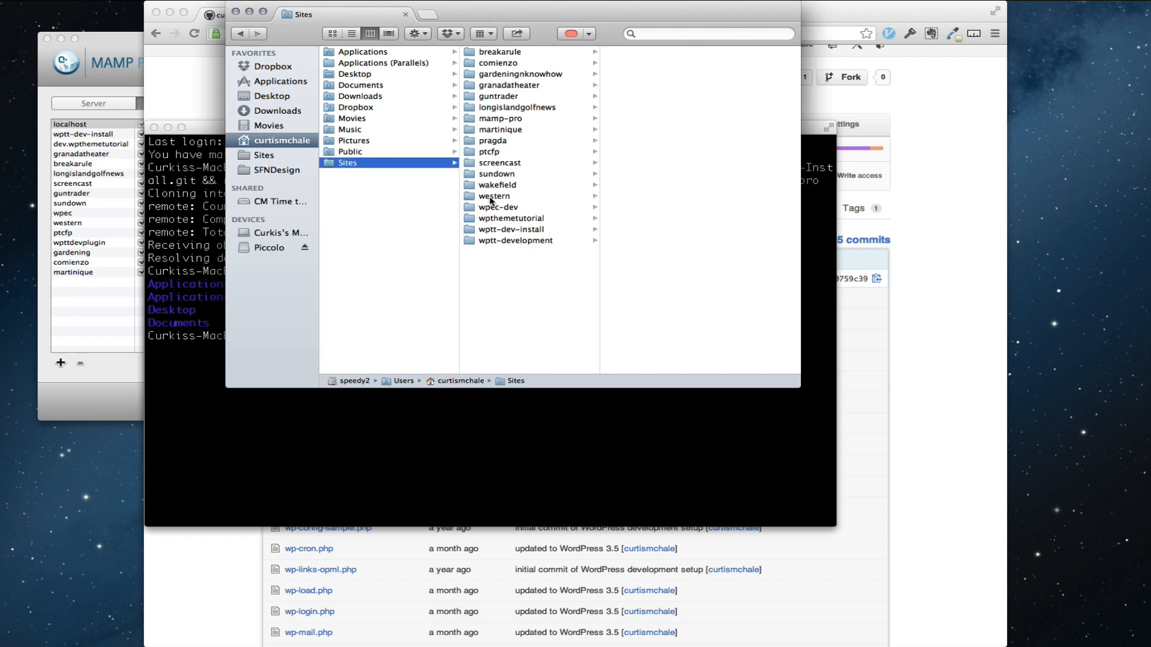
click(501, 118)
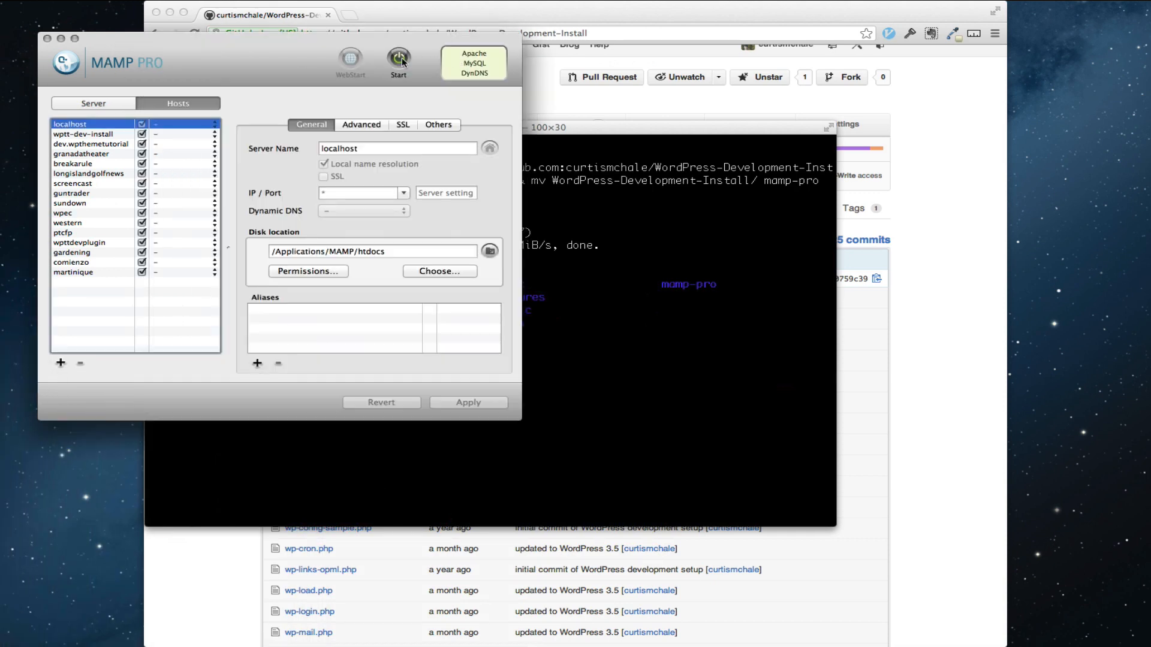
Start Apache and MySQL in MAMP PRO and open the WebStart page
click(398, 58)
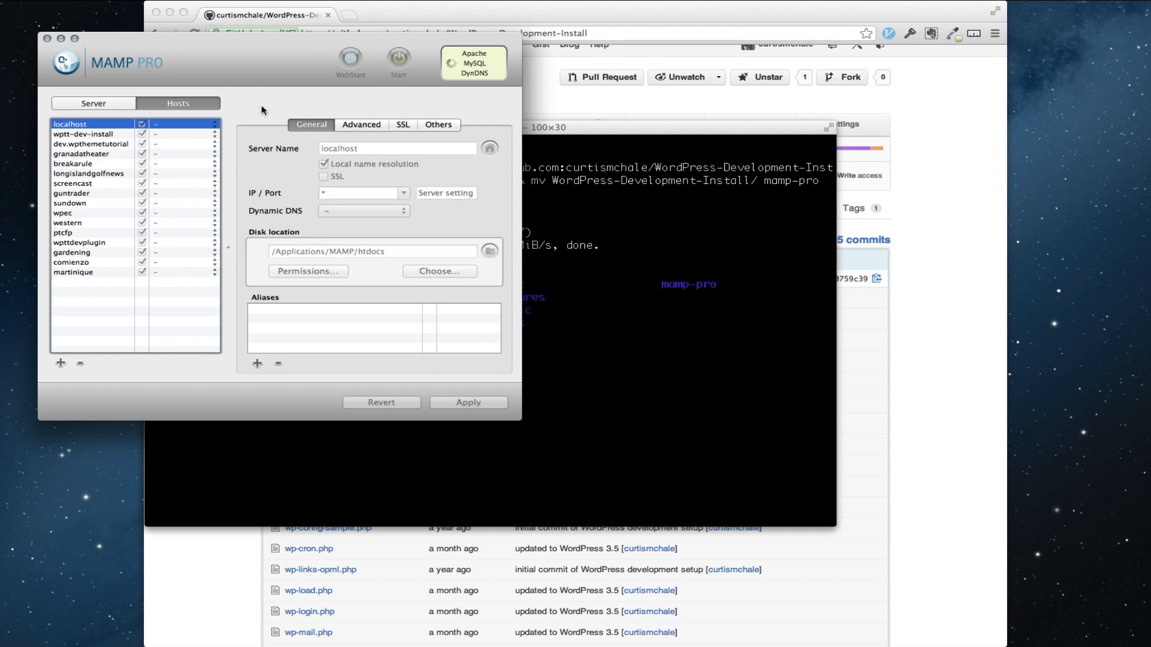
mouse_move(269, 53)
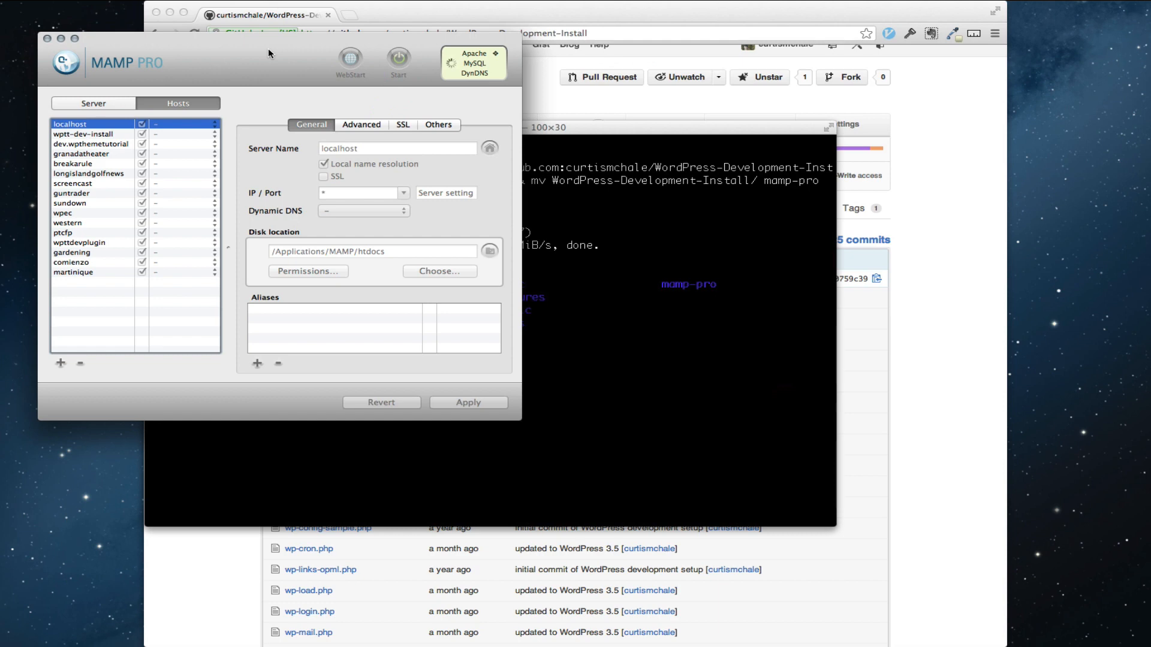
click(398, 59)
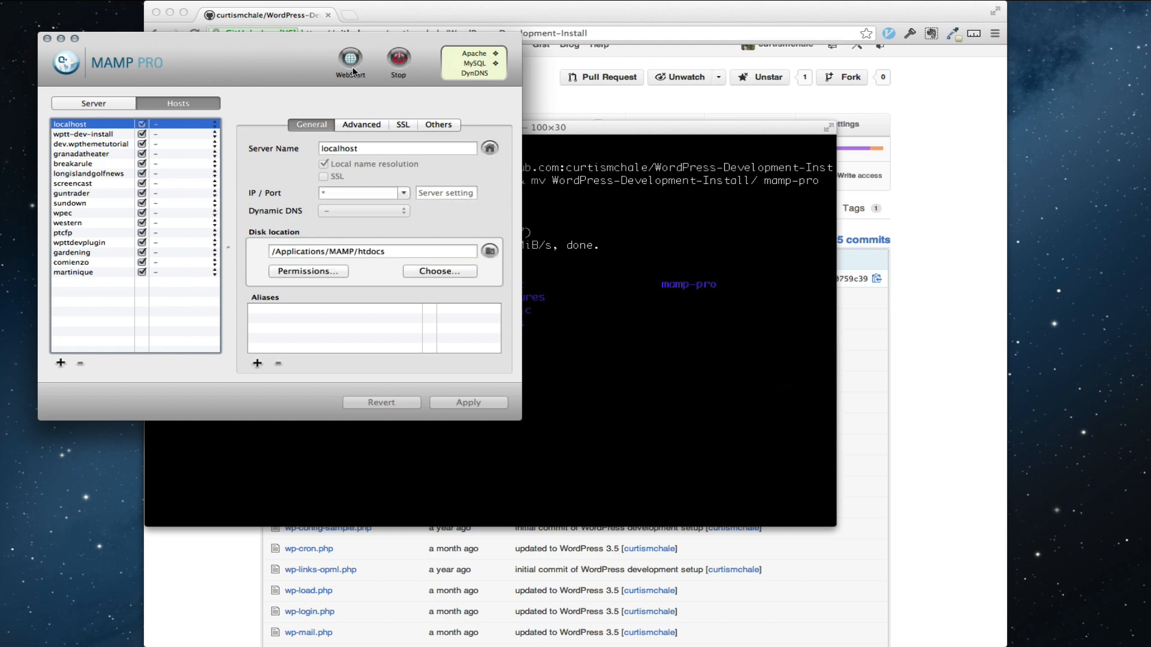
click(350, 61)
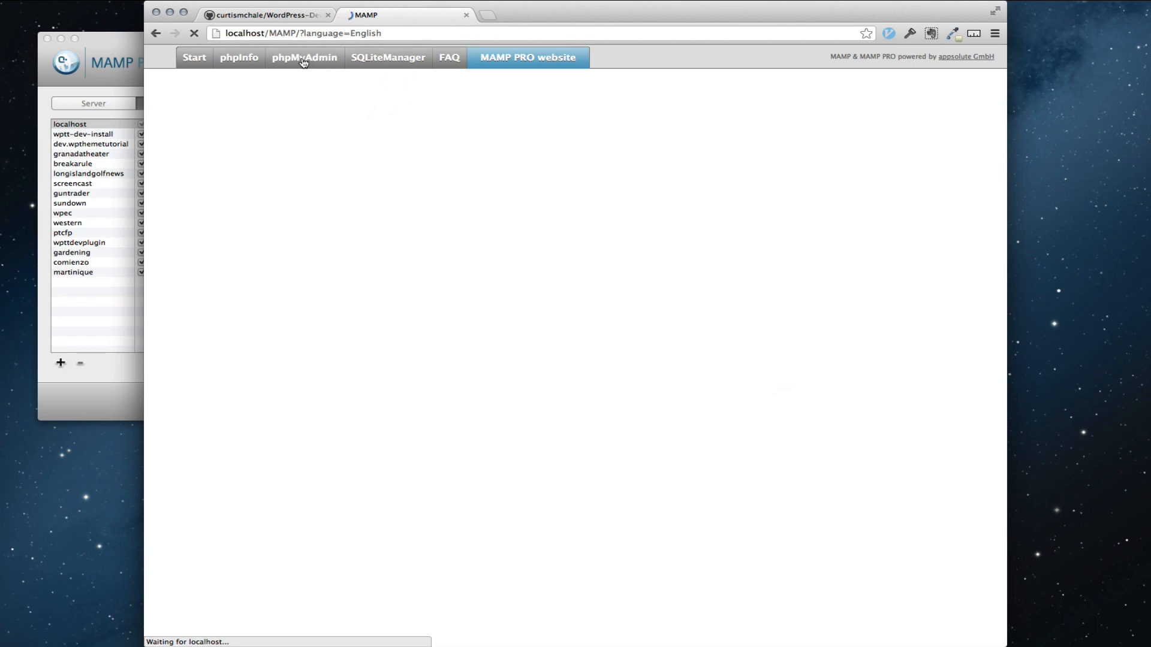
Create an empty database named mamppro from phpMyAdmin's Databases tab
click(304, 57)
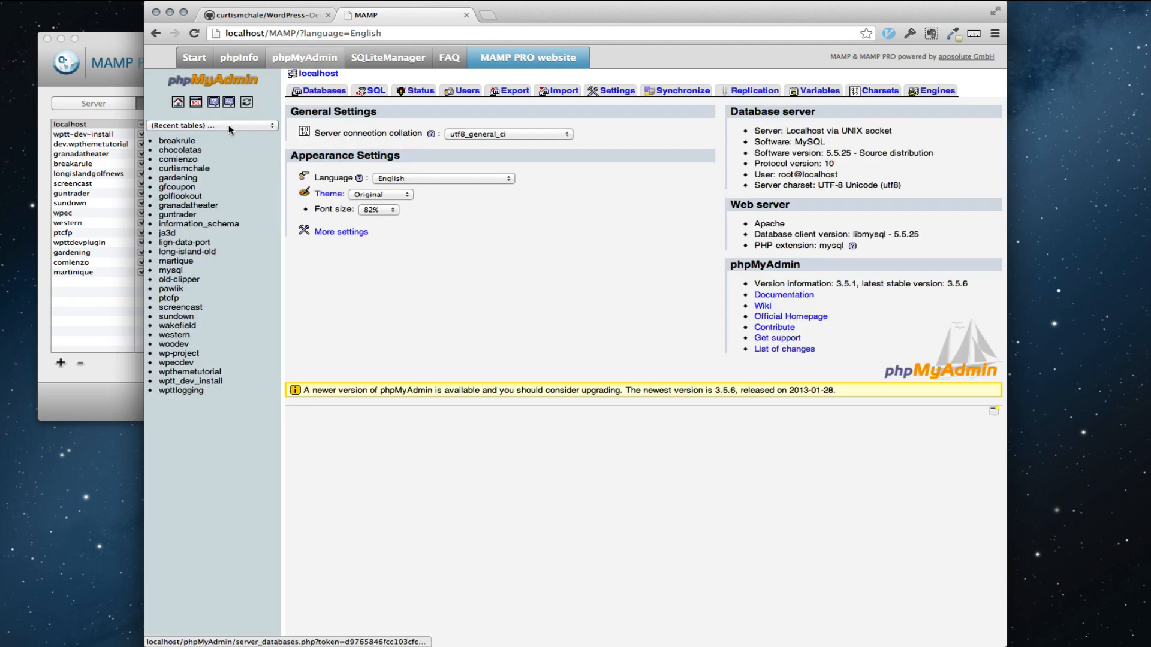
click(323, 91)
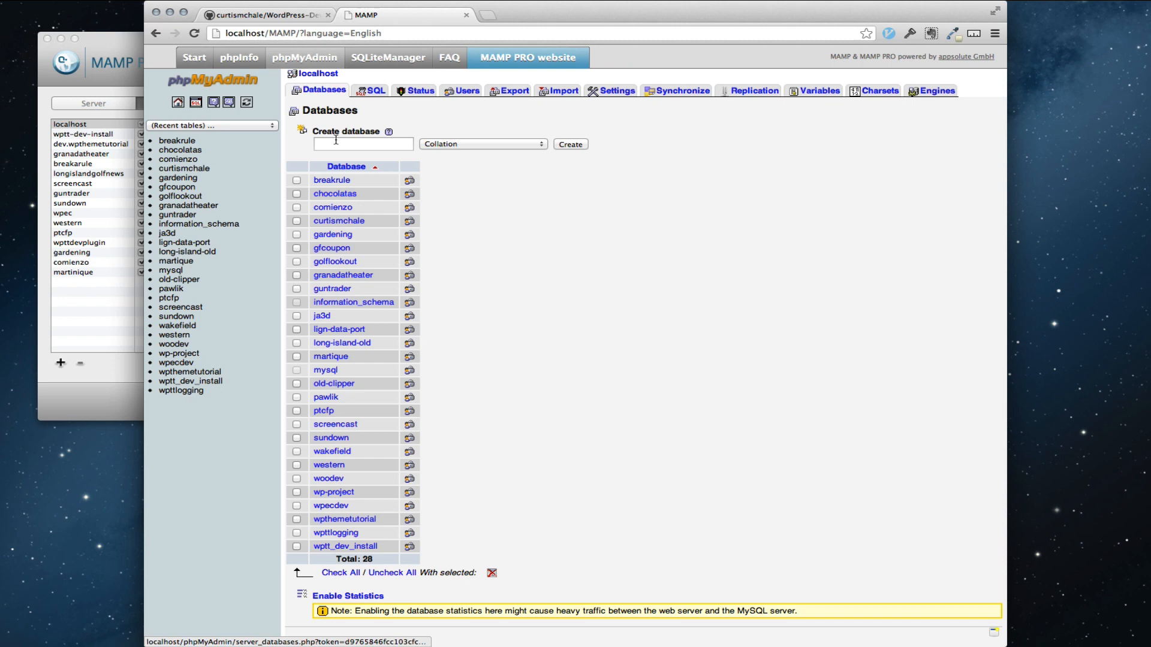
text(mamp)
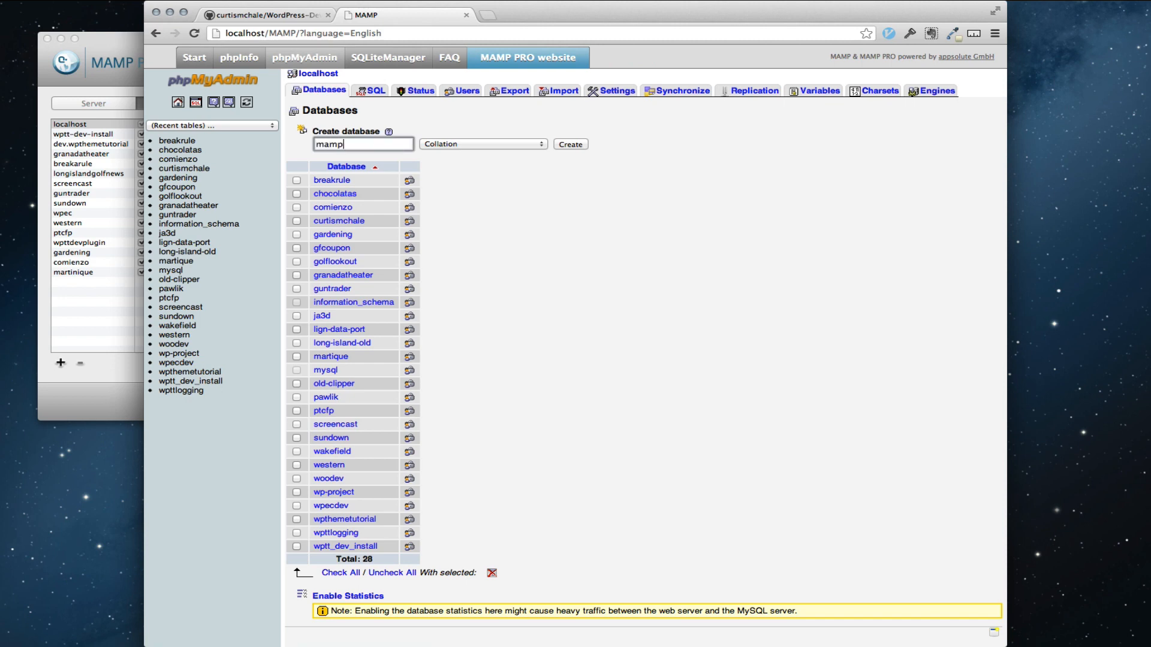
text(pro)
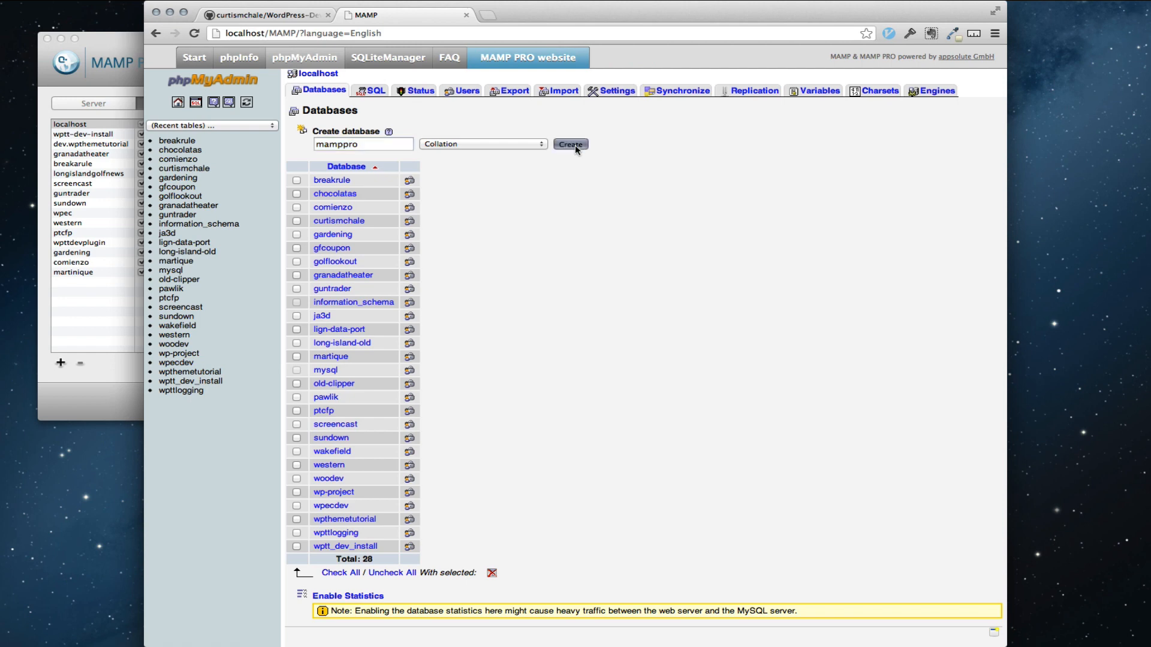
click(570, 144)
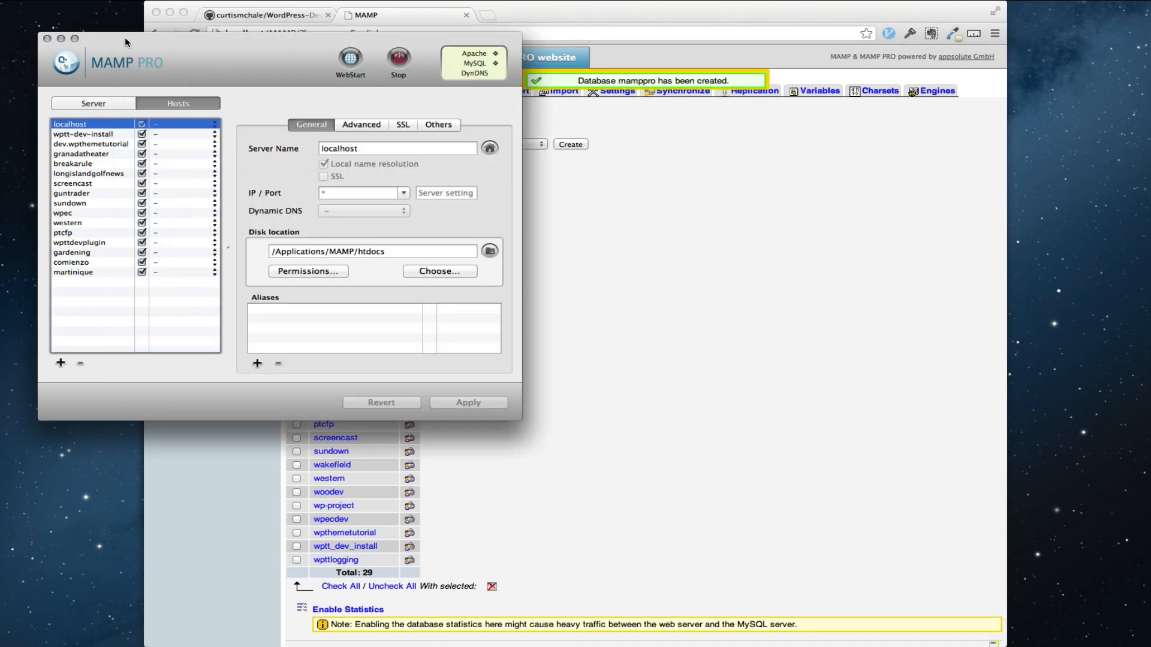
mouse_move(333, 64)
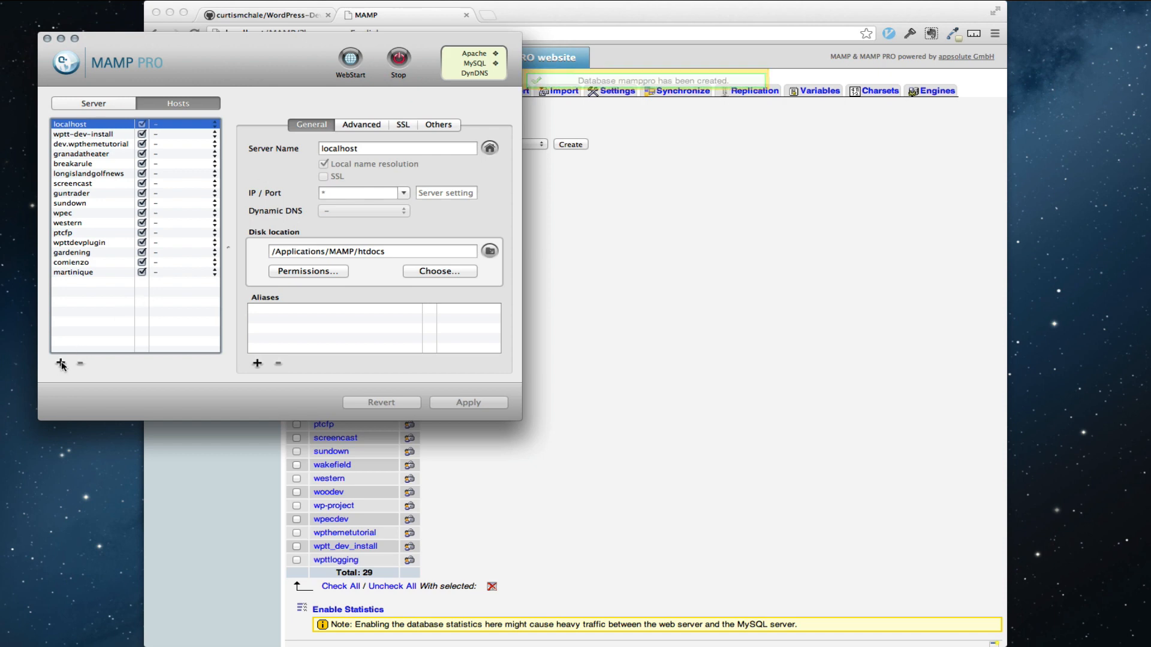
Add a host named mamppro whose disk location is the Sites/mamp-pro folder
click(60, 364)
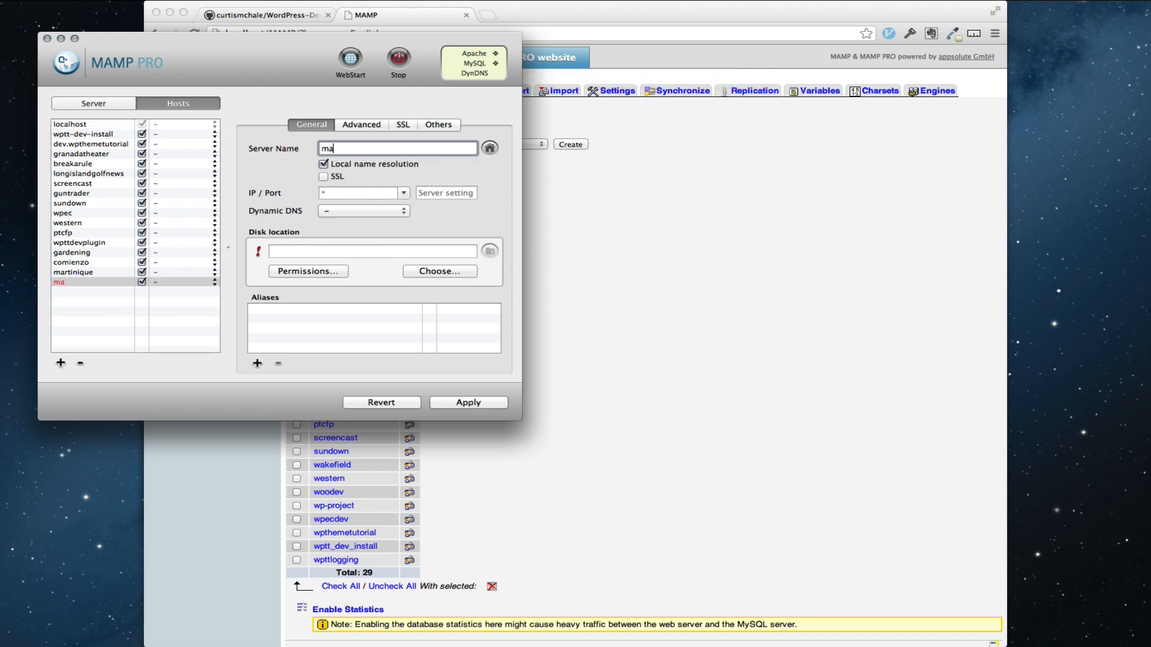
text(mppro)
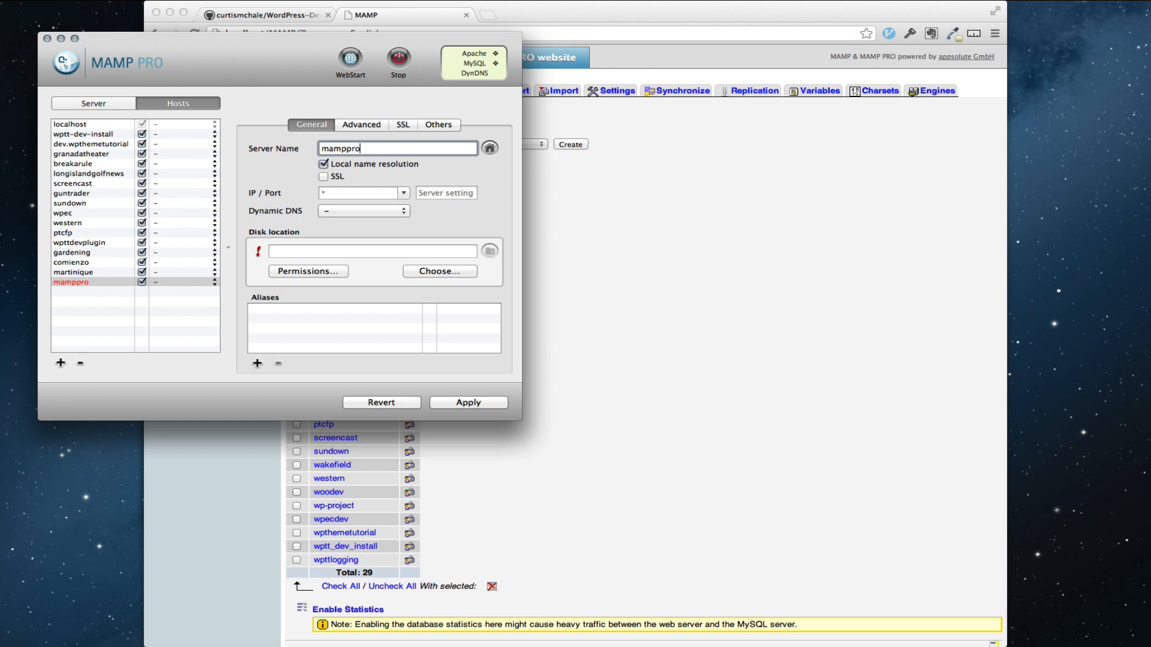
click(438, 271)
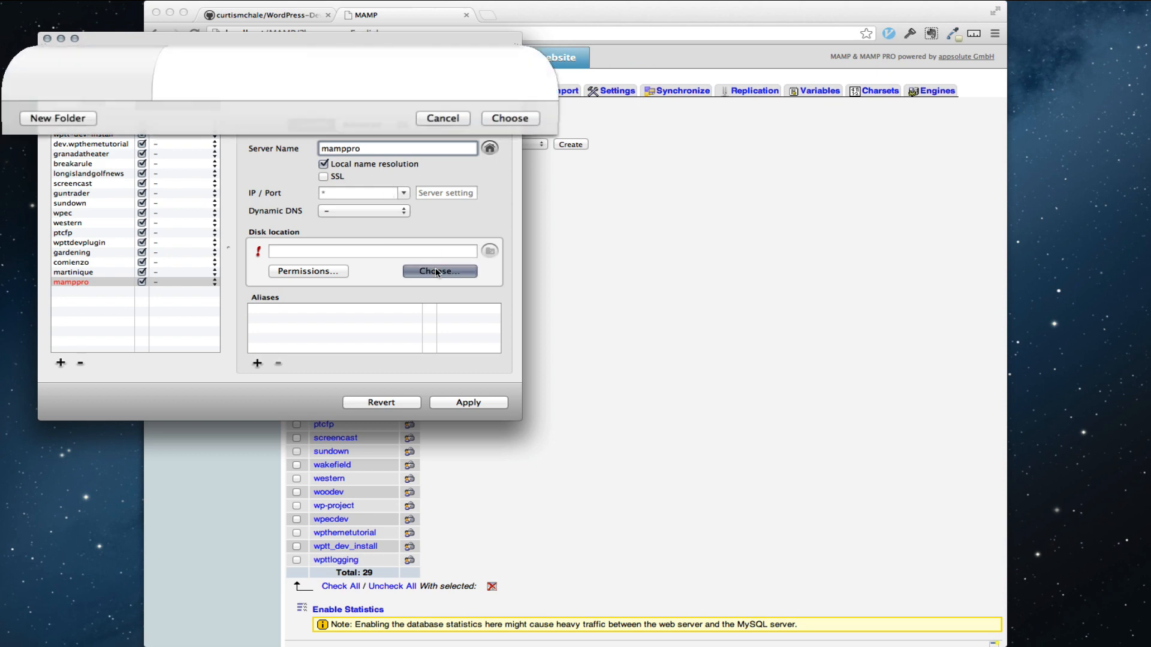
click(438, 271)
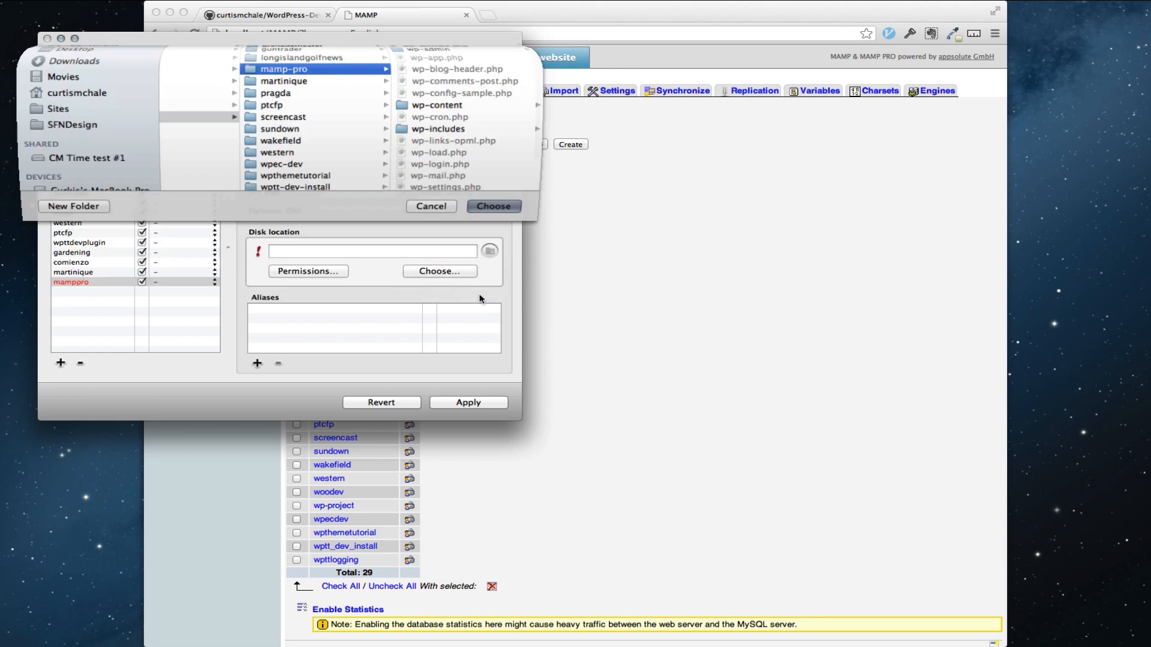
click(493, 205)
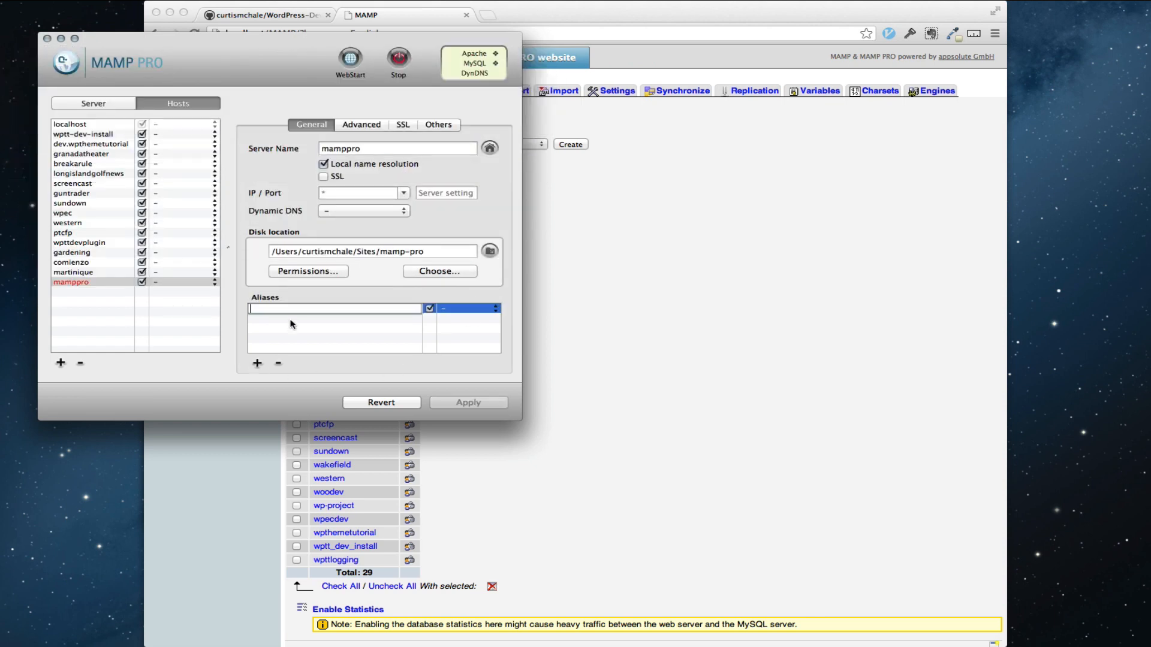
Add the alias local.mamppro.com, apply the host settings and restart the servers
text(local3)
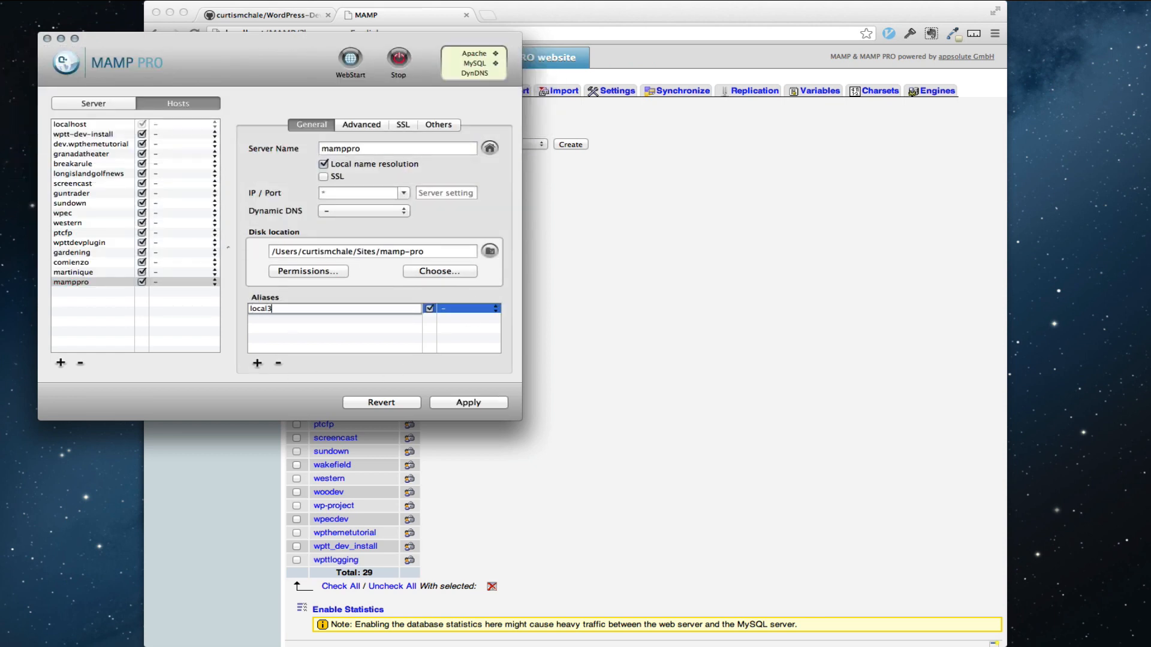
text(local.mampp)
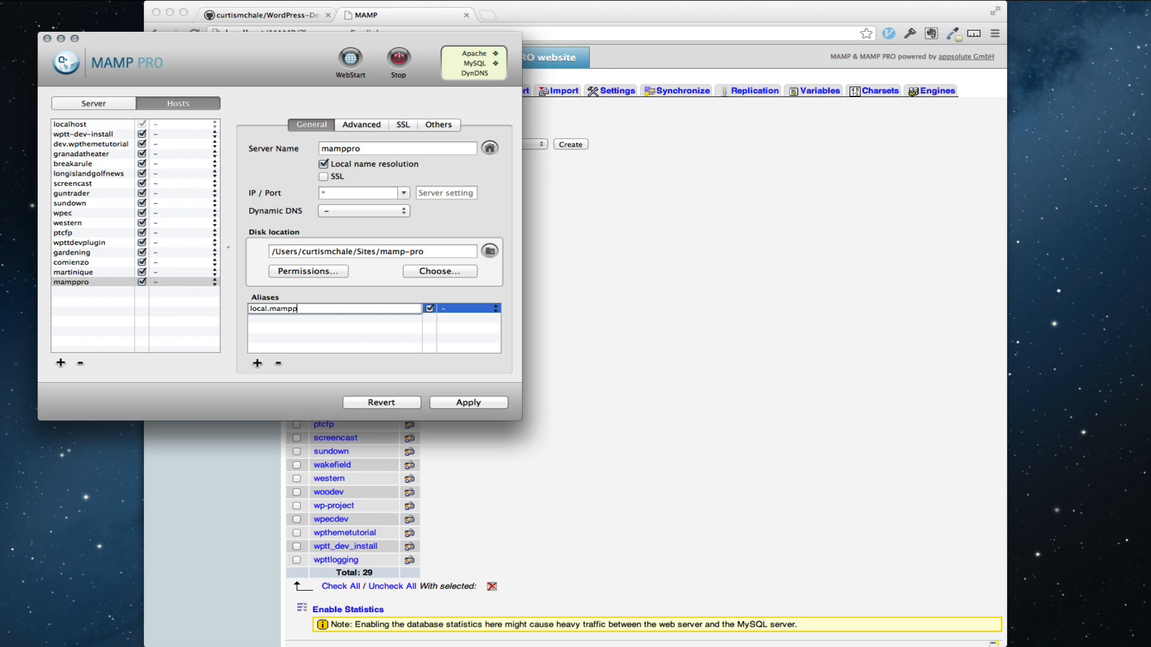
text(ro.com)
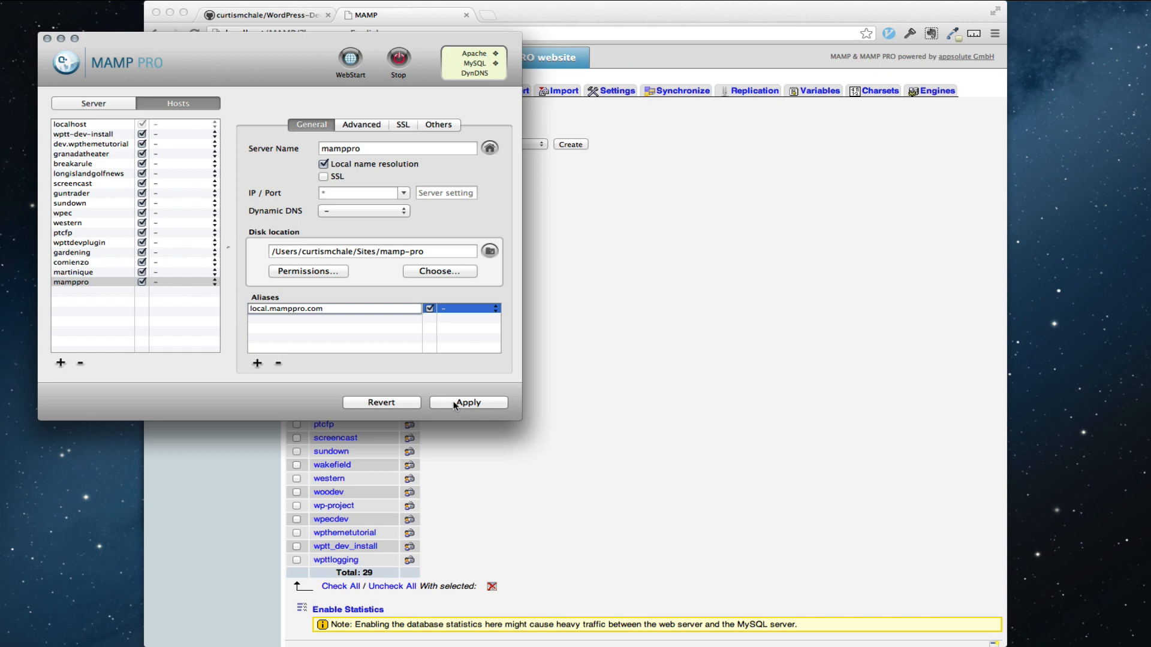
click(467, 402)
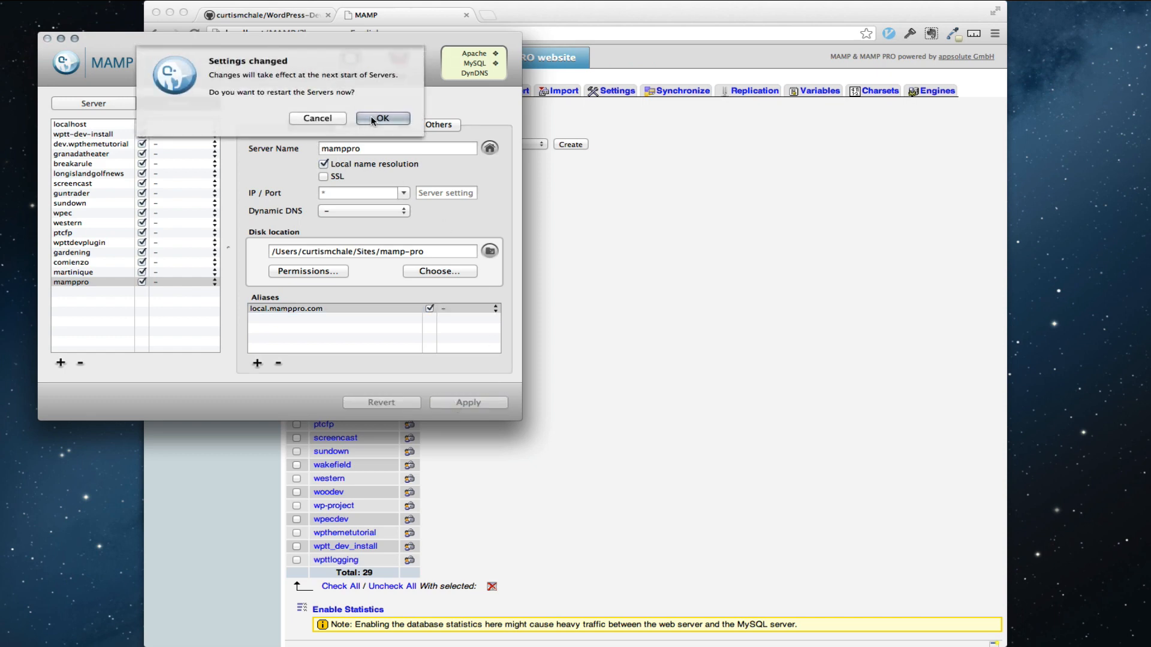
click(382, 118)
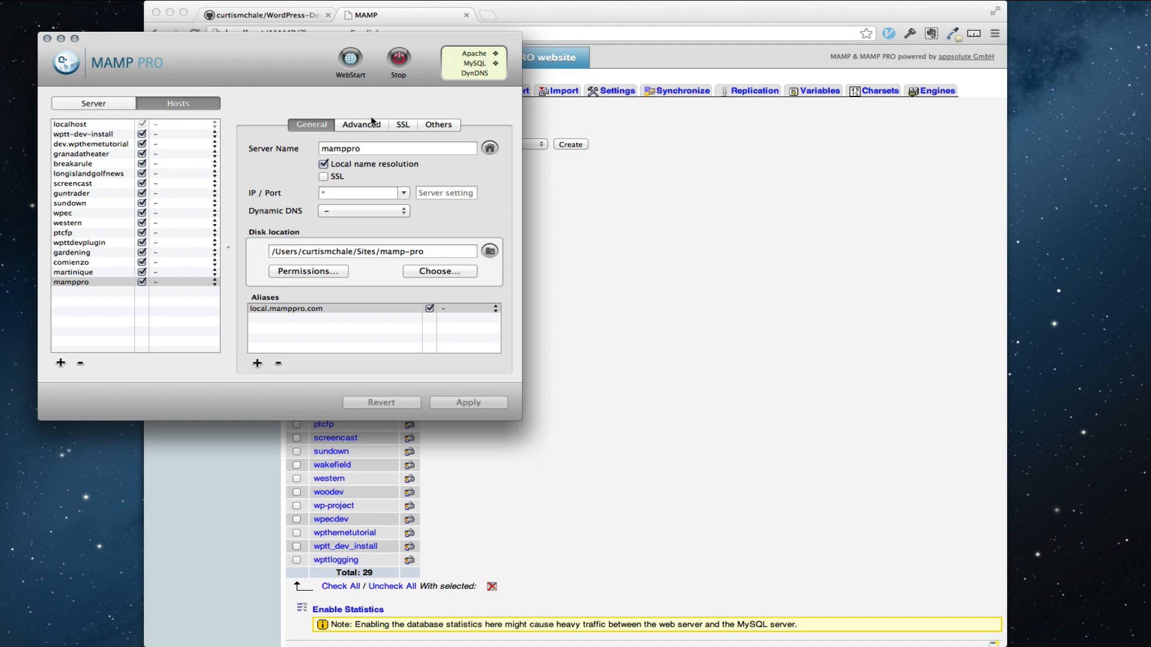
click(653, 14)
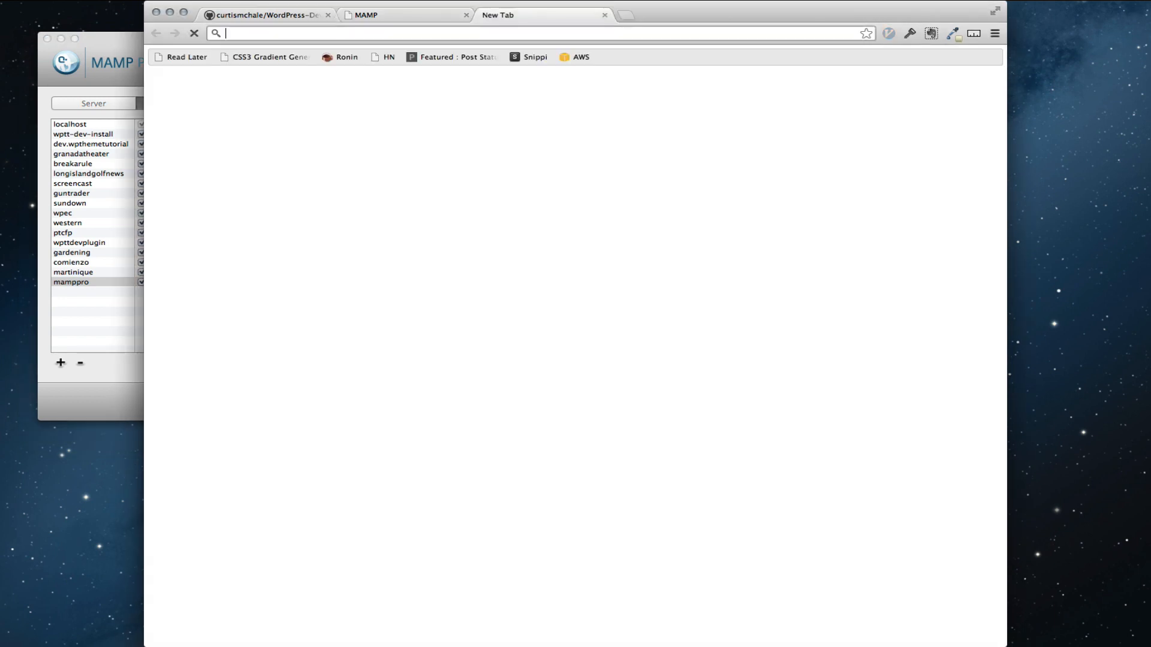
Load local.mamppro.com in a new tab and begin creating wp-config.php
text(local.mamppro.com)
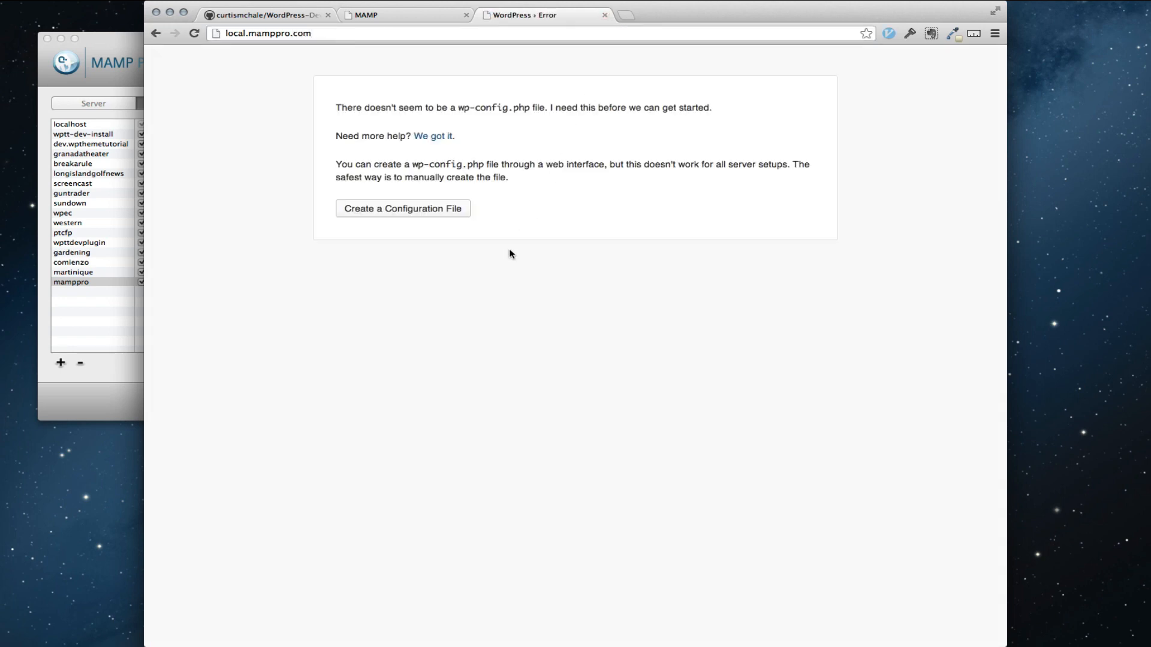
click(402, 208)
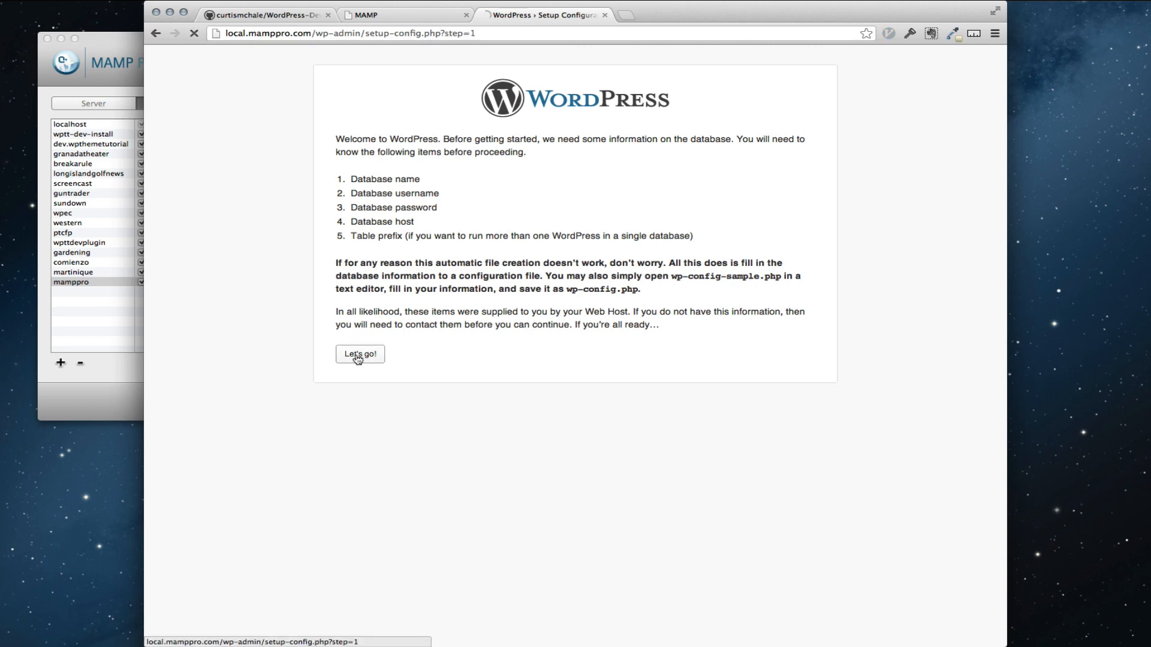
click(359, 354)
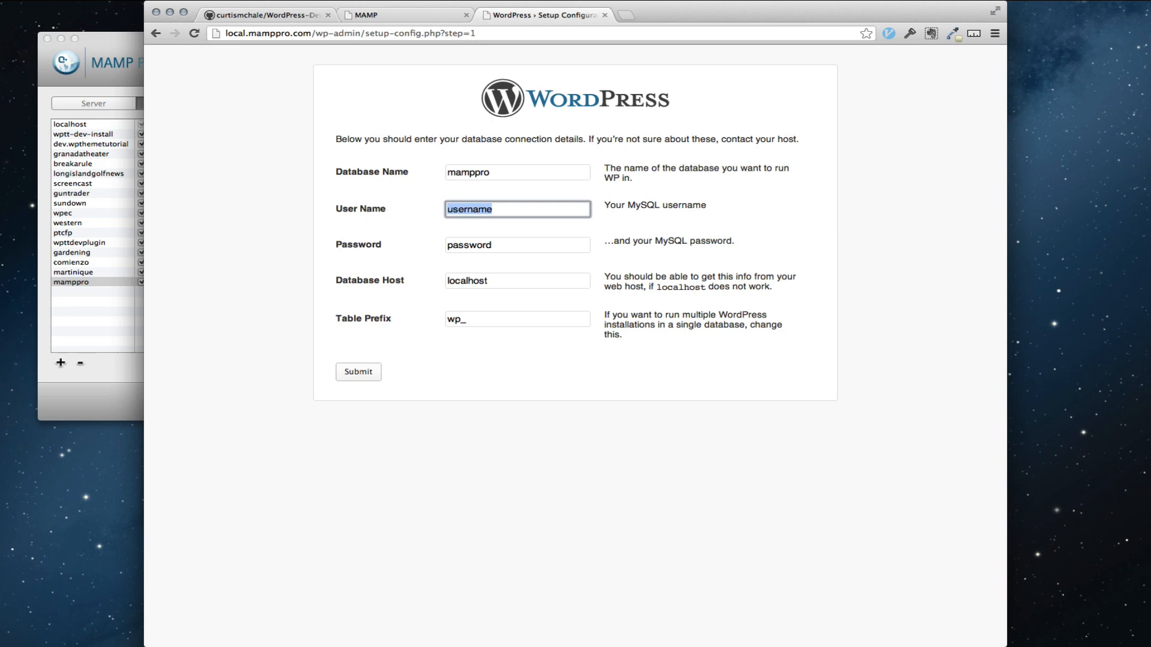
text(root)
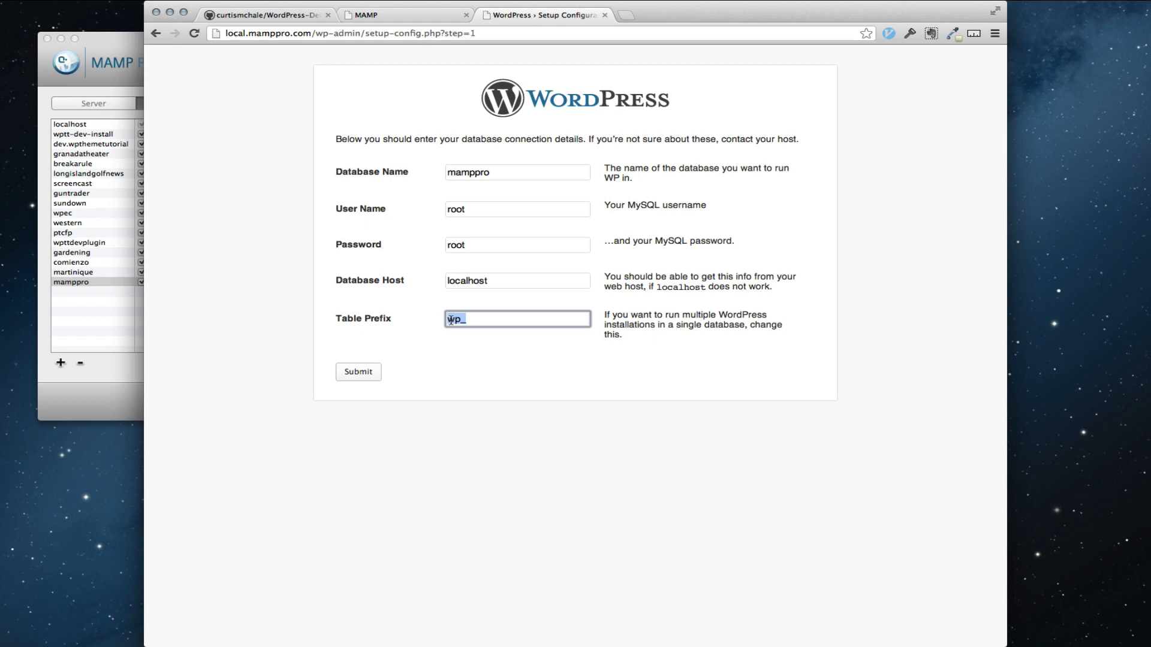
mouse_move(496, 215)
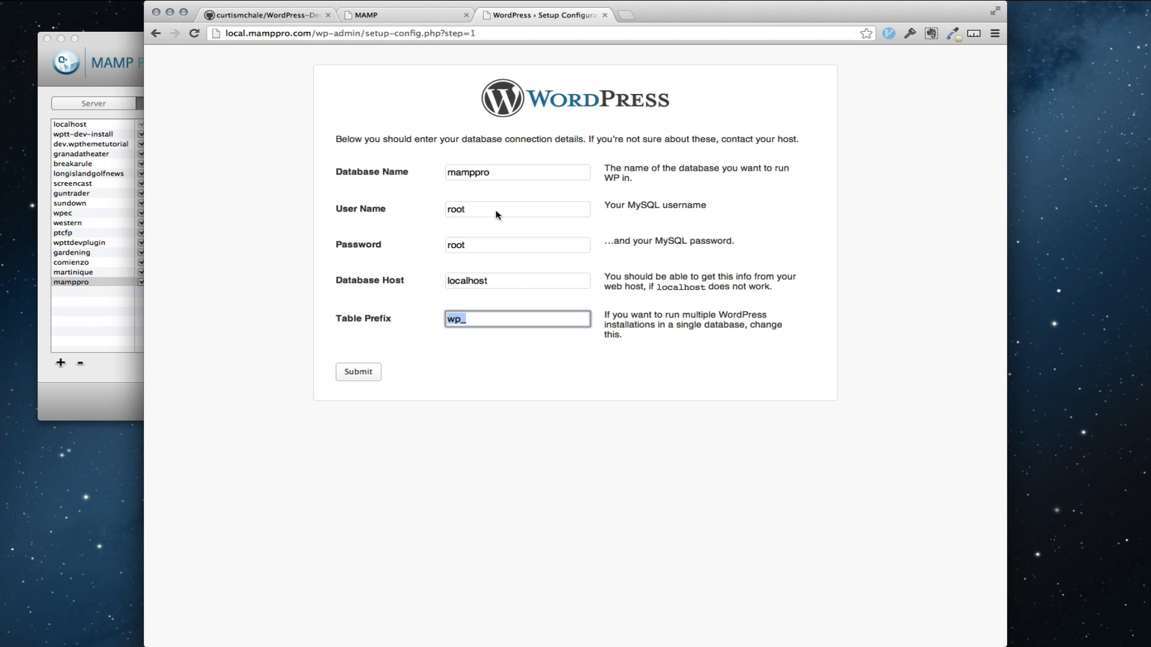
click(516, 209)
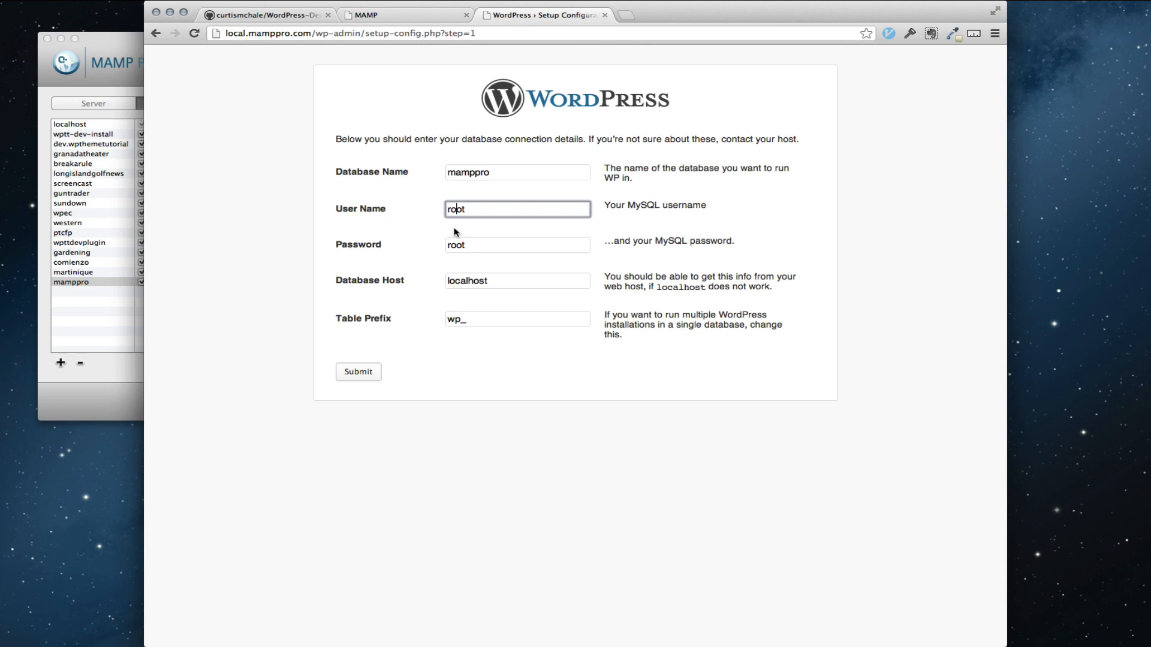
click(517, 245)
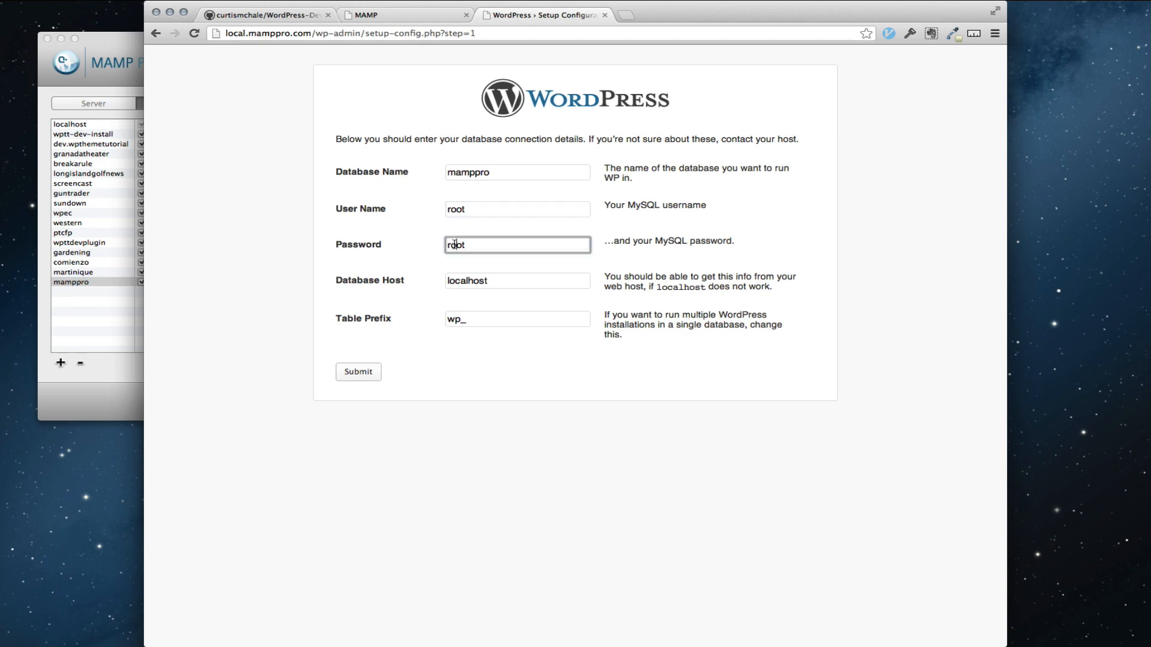
click(517, 280)
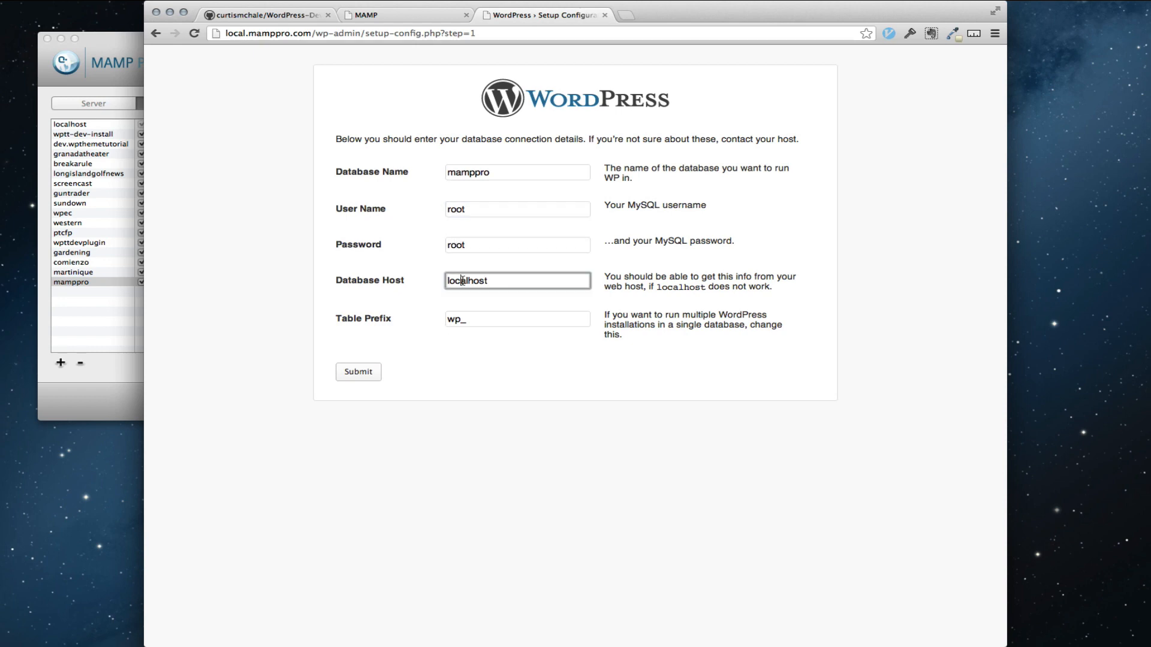
click(516, 318)
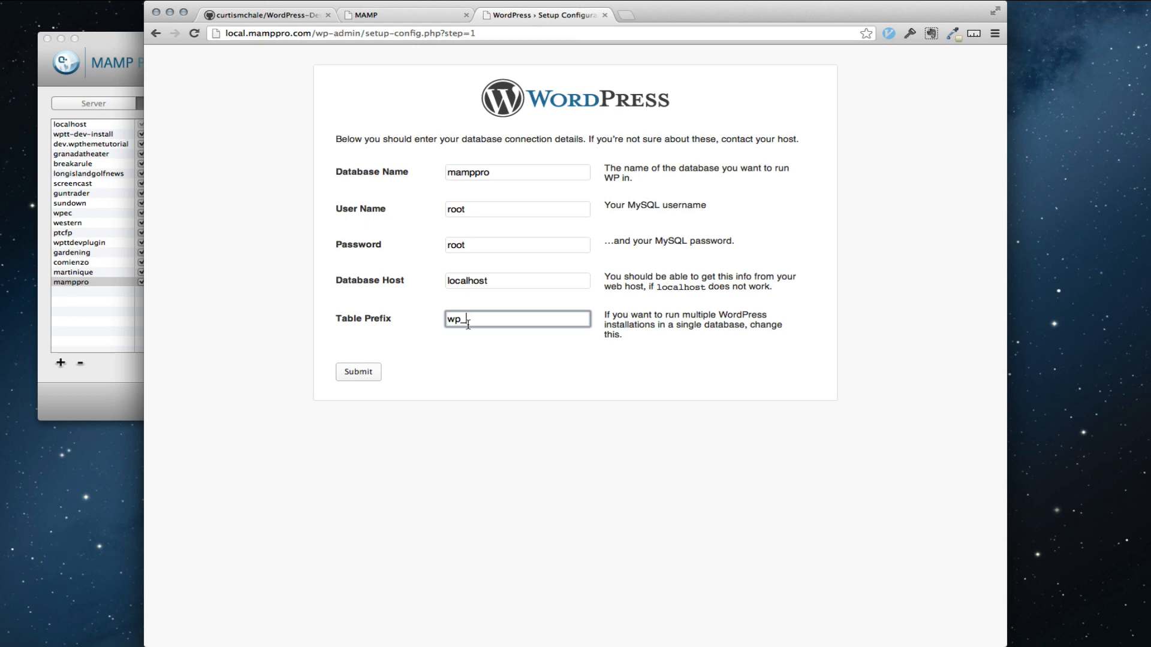
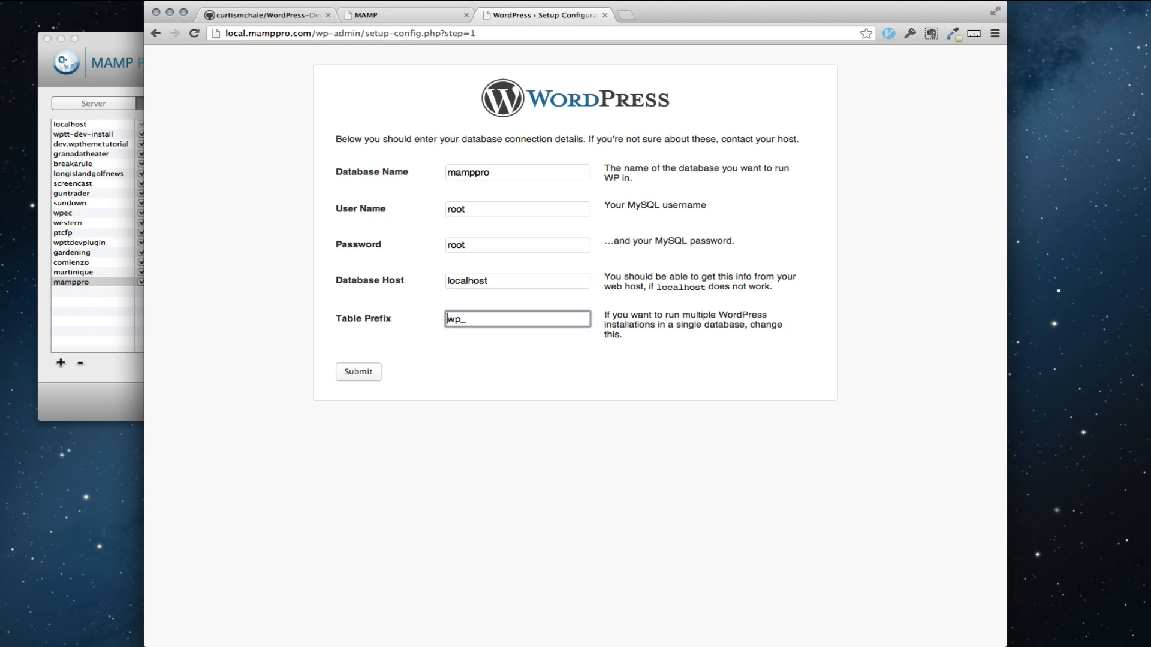
mouse_move(404, 397)
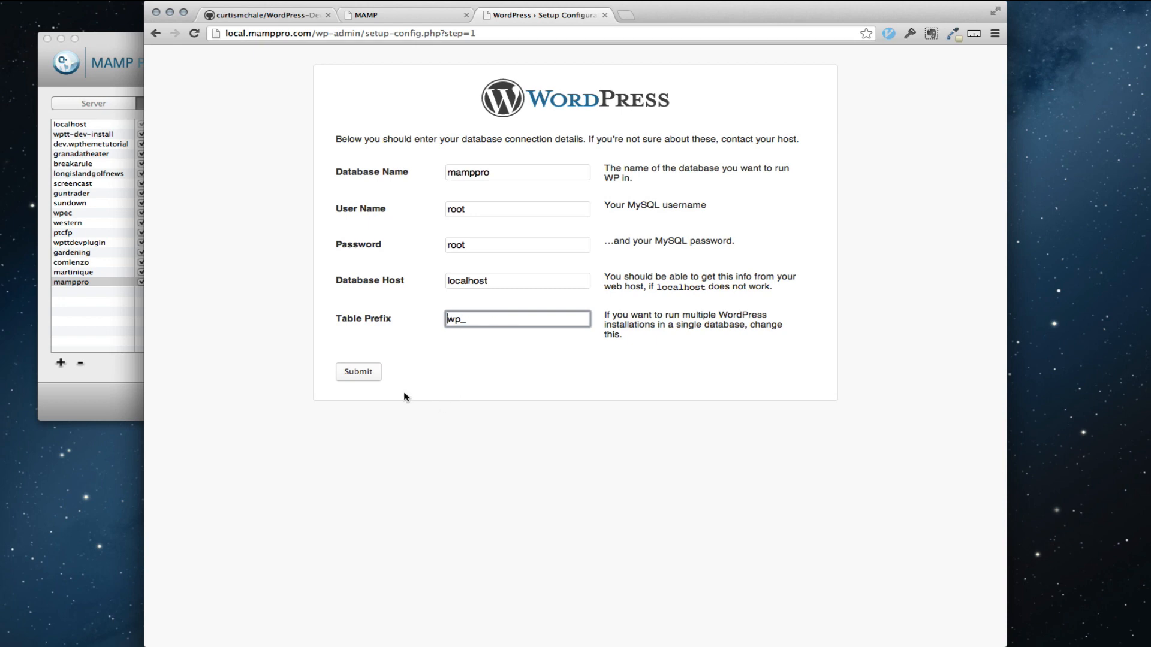
Submit the database details and proceed to the WordPress installation
click(358, 372)
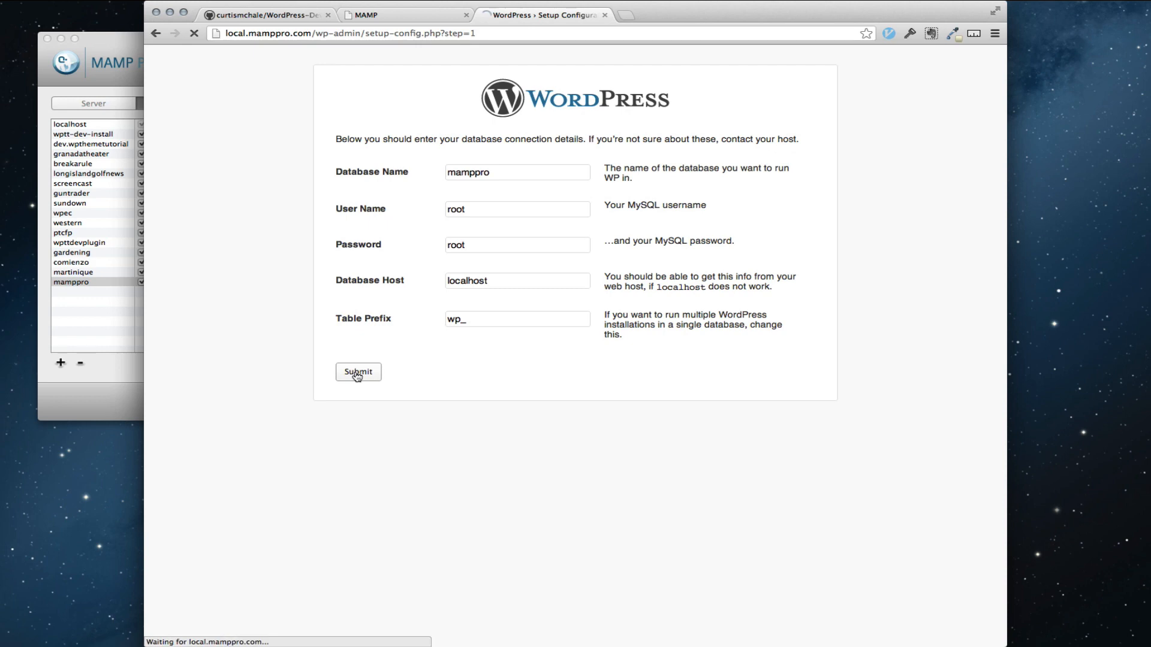
click(357, 373)
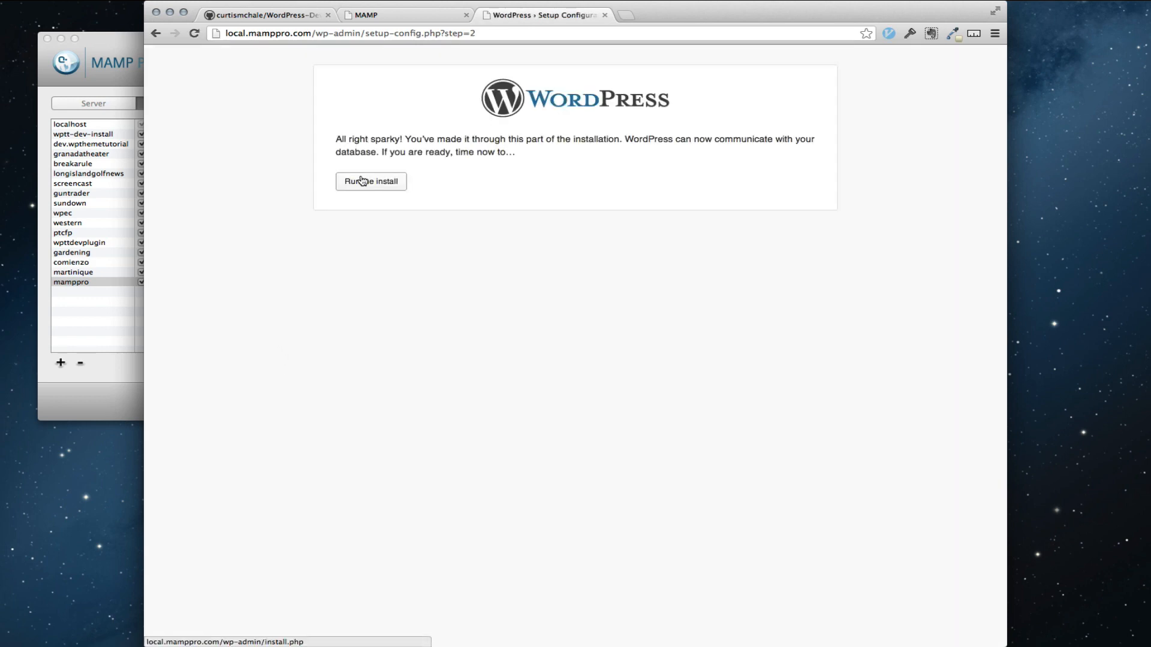
click(371, 181)
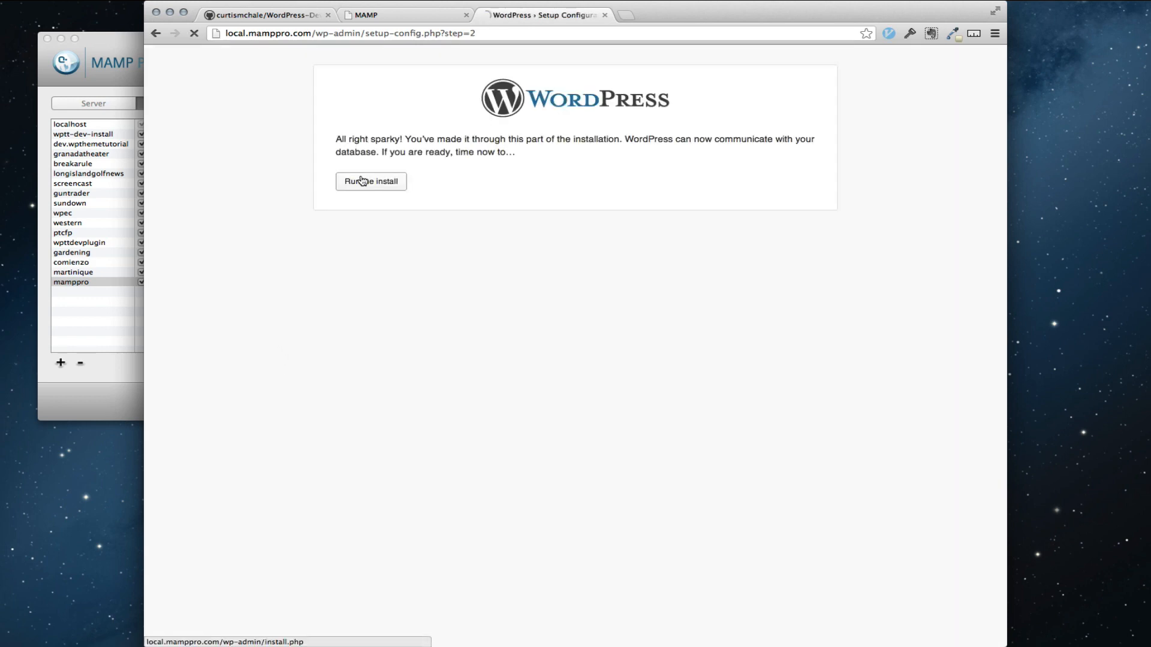
Install WordPress with site title 'Mamp test', an admin password and email
click(370, 181)
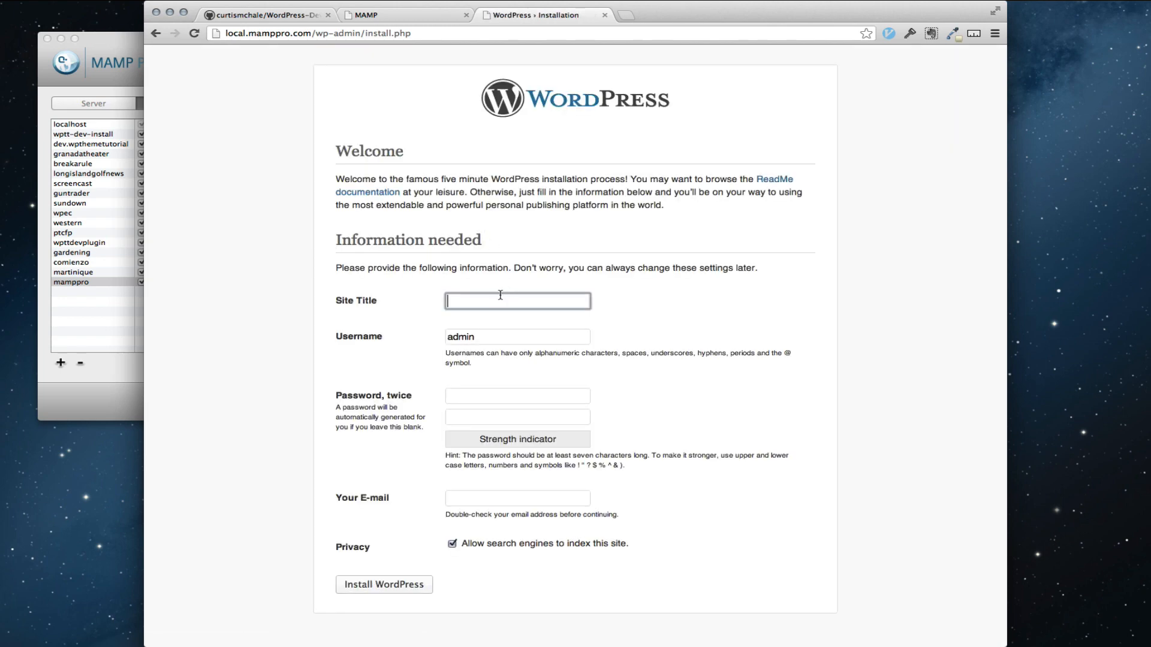
text(Mamp)
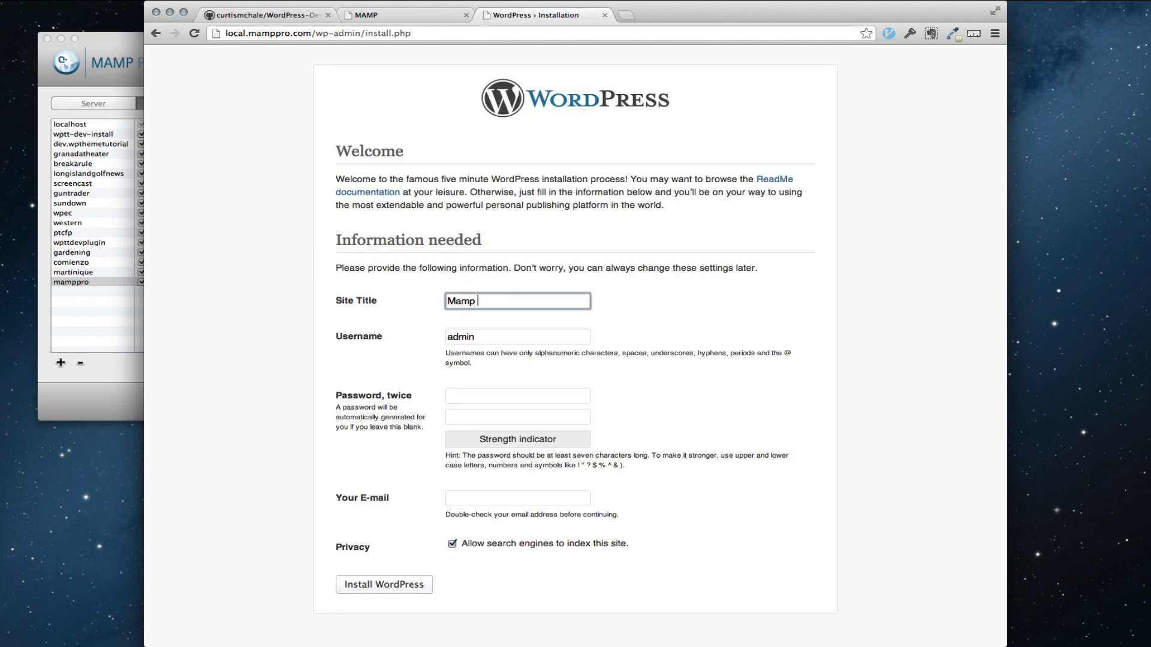
click(516, 336)
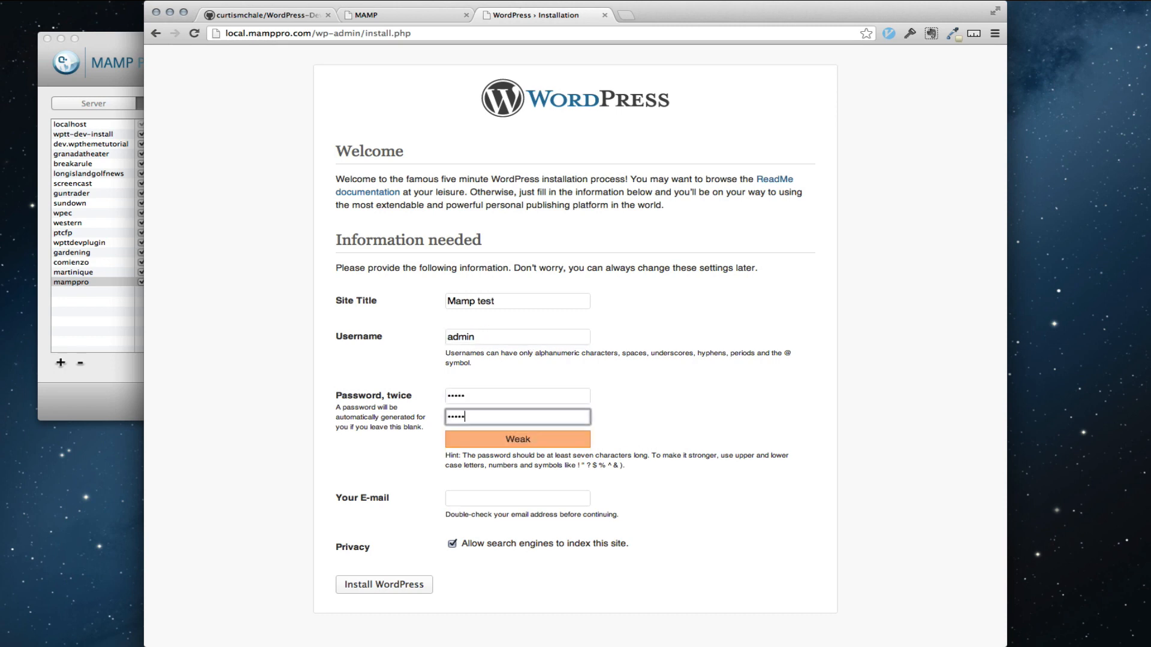
click(517, 498)
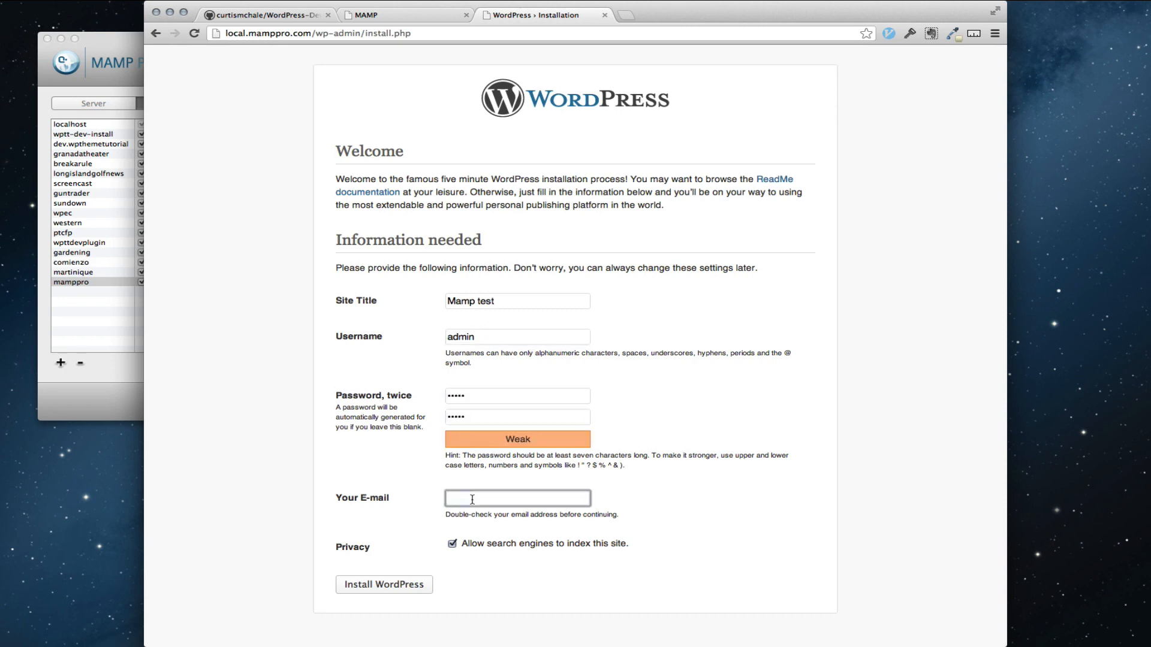
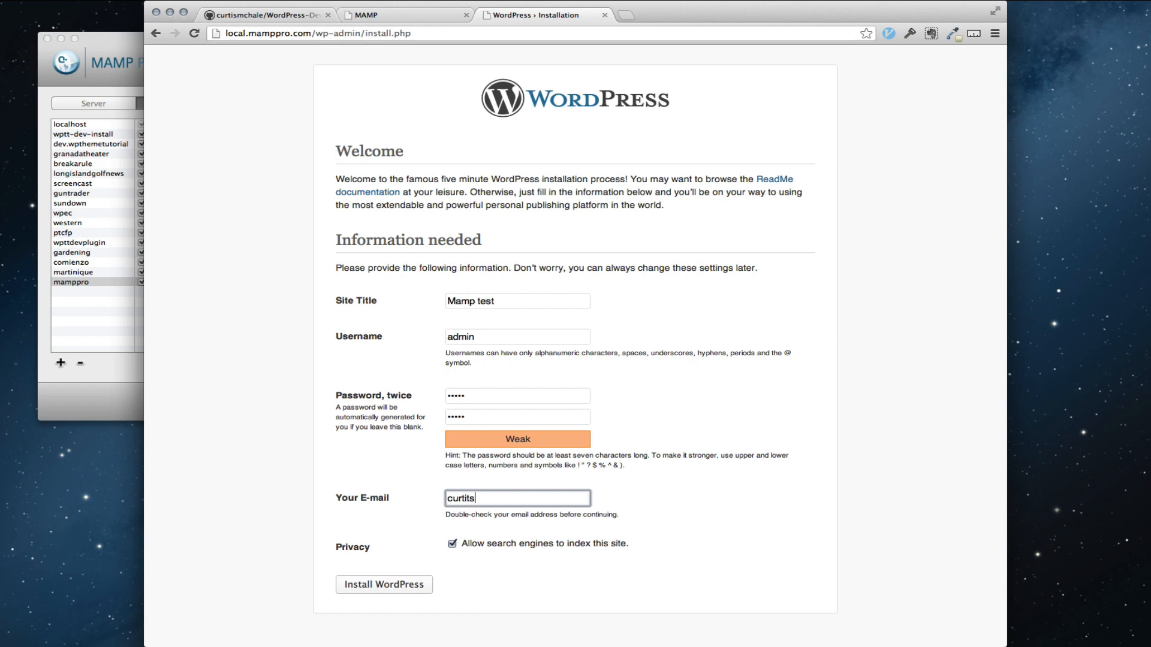
key(Backspace)
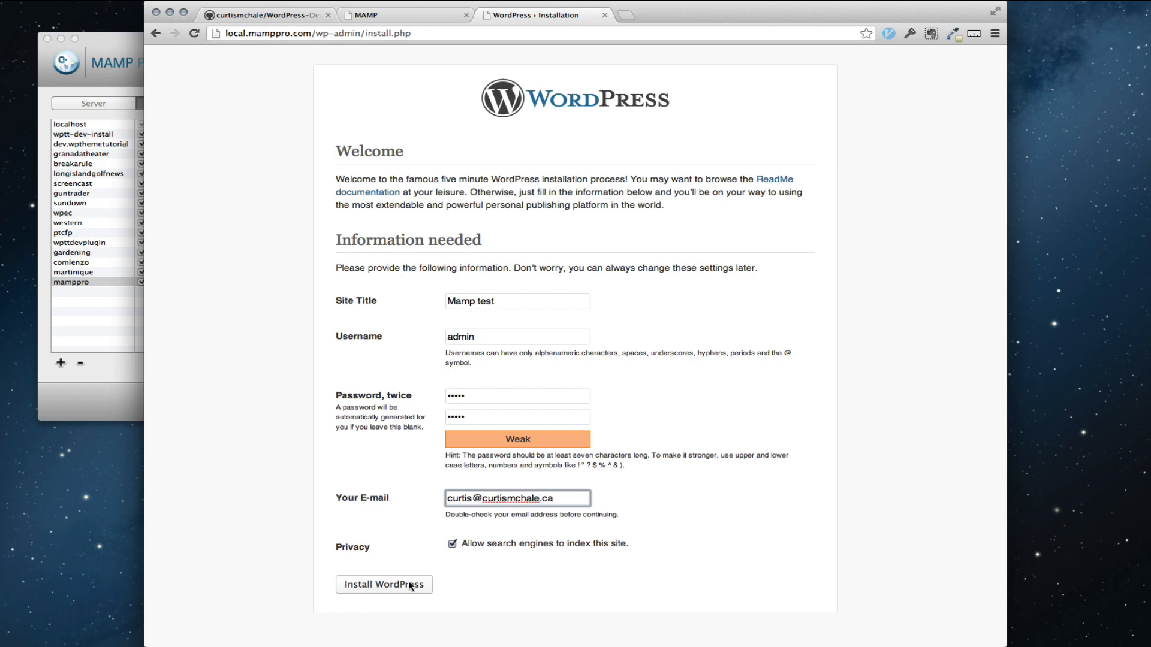
mouse_move(456, 546)
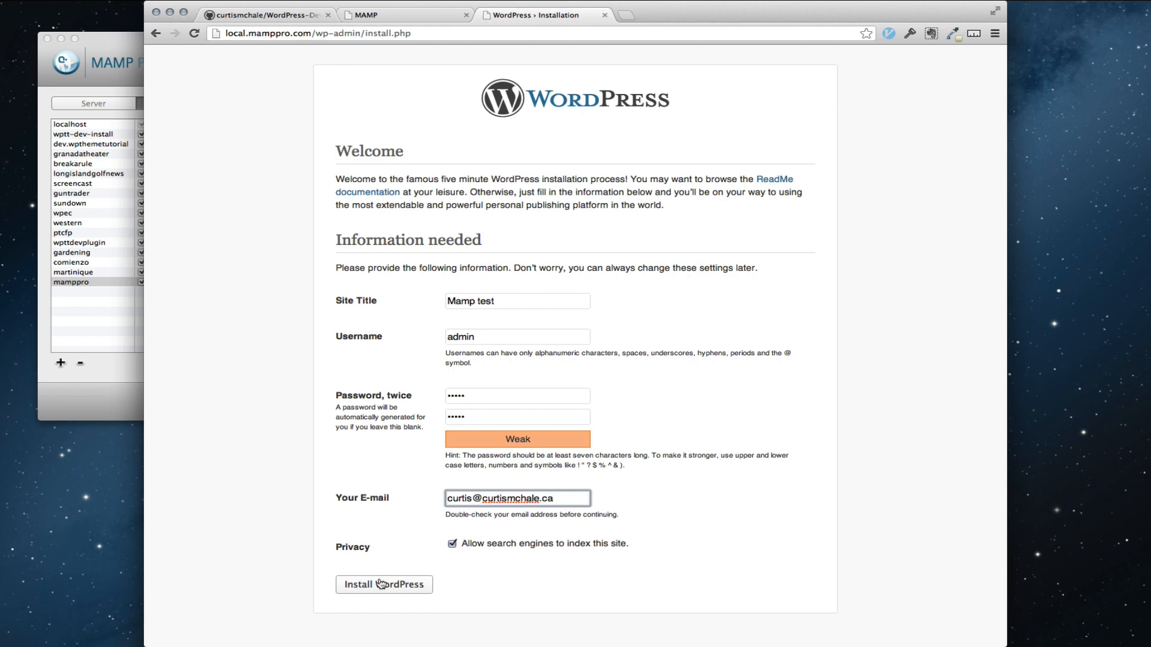
click(383, 585)
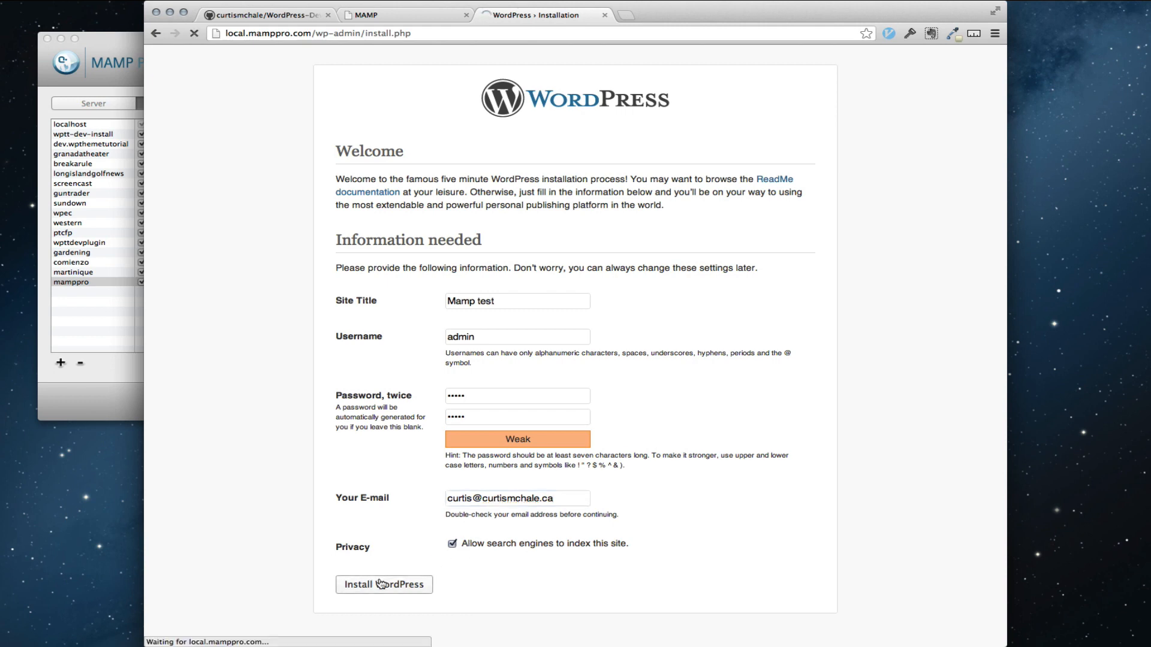
Log in as admin and dismiss the browser's password-saving prompt
click(383, 584)
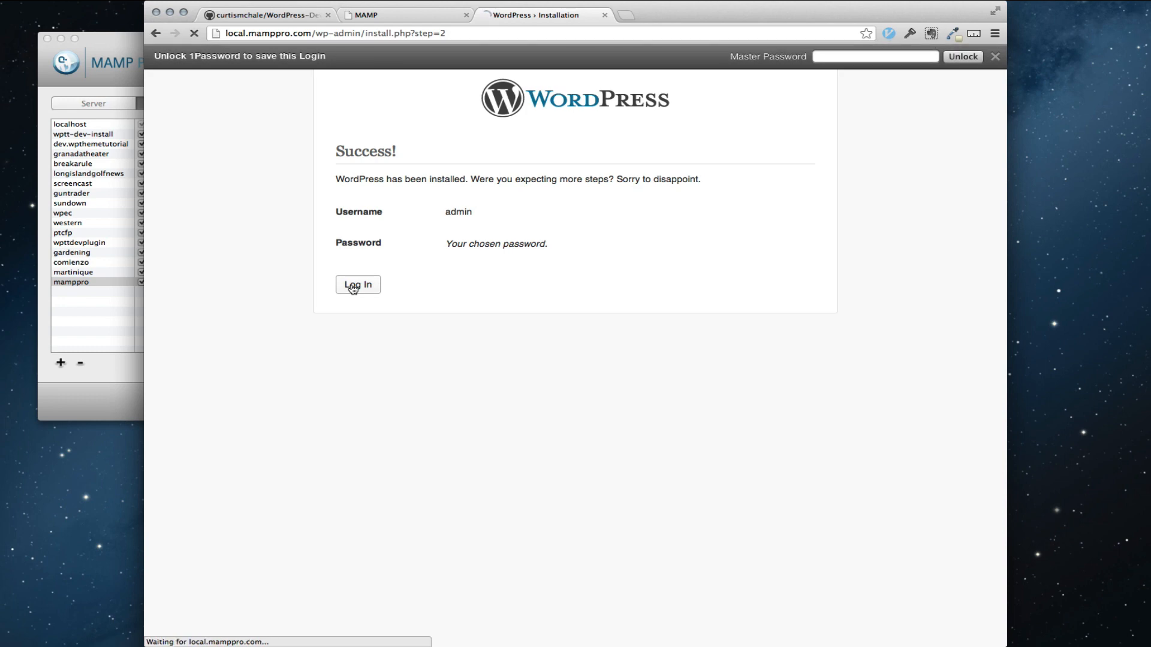
click(358, 284)
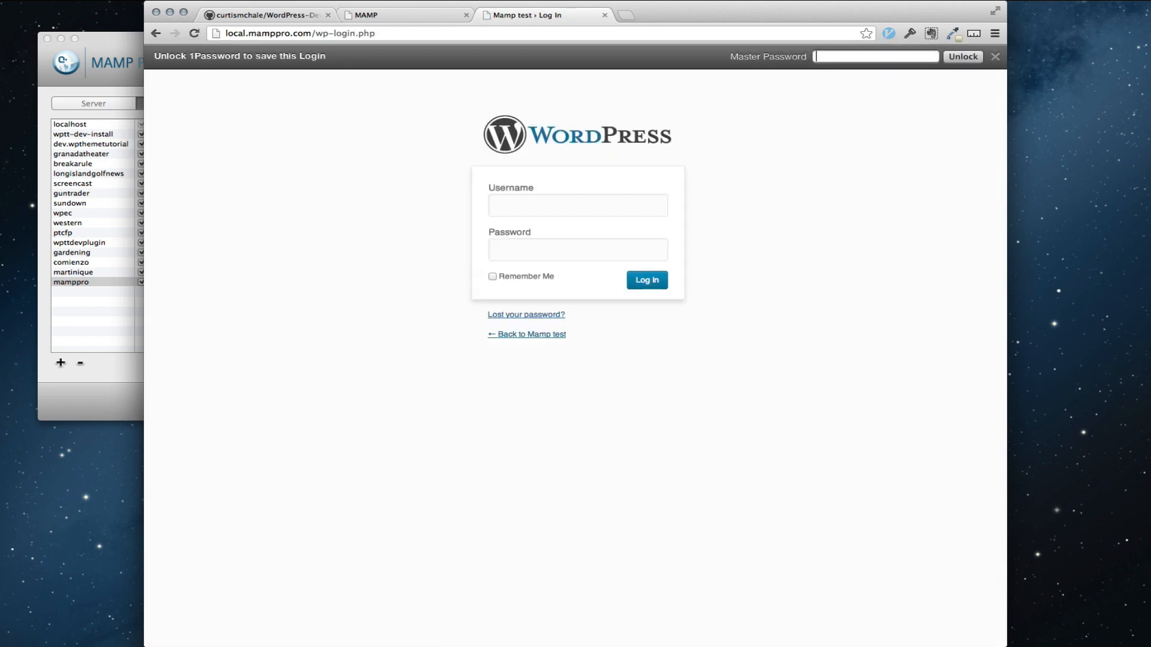
text(admin)
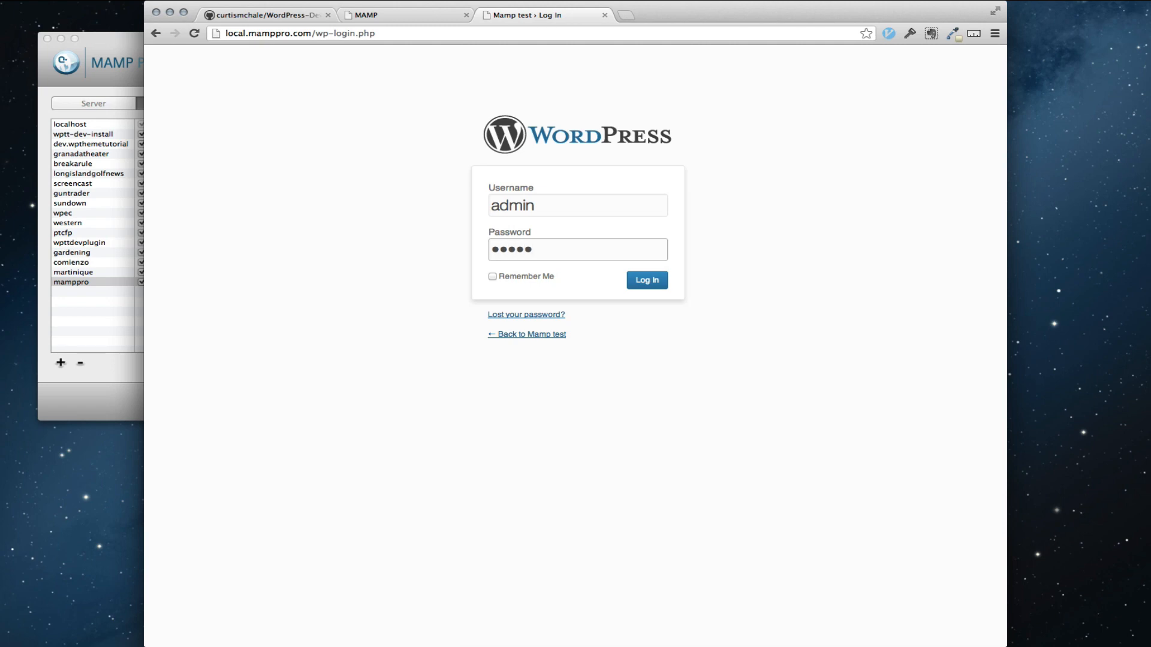
click(645, 280)
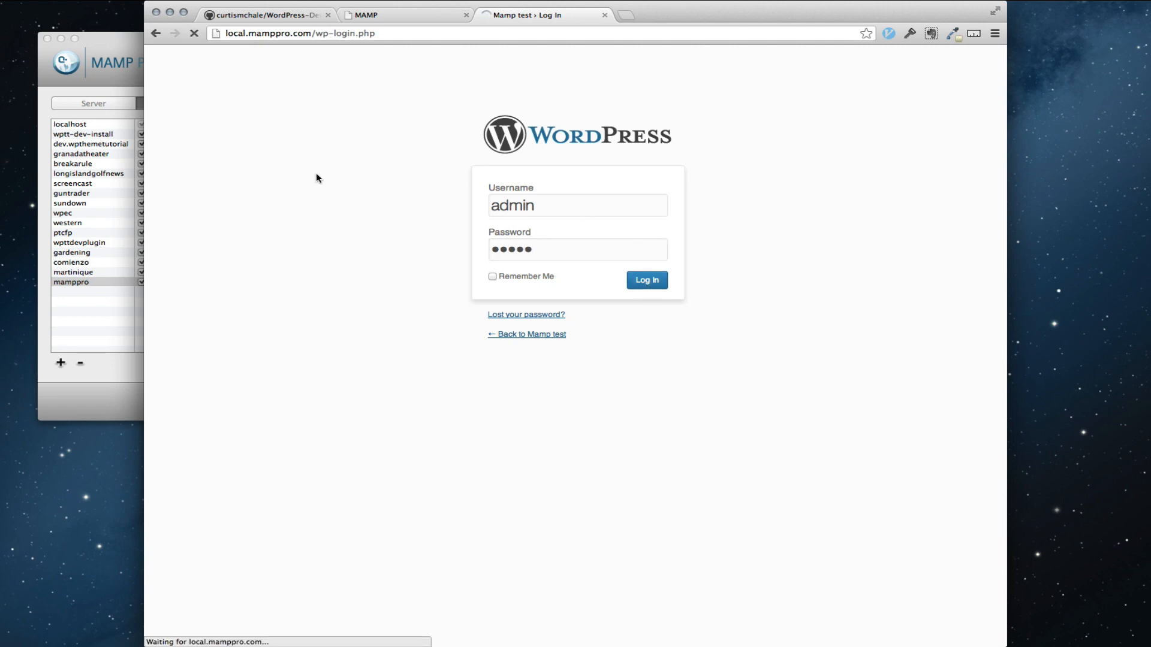
click(645, 280)
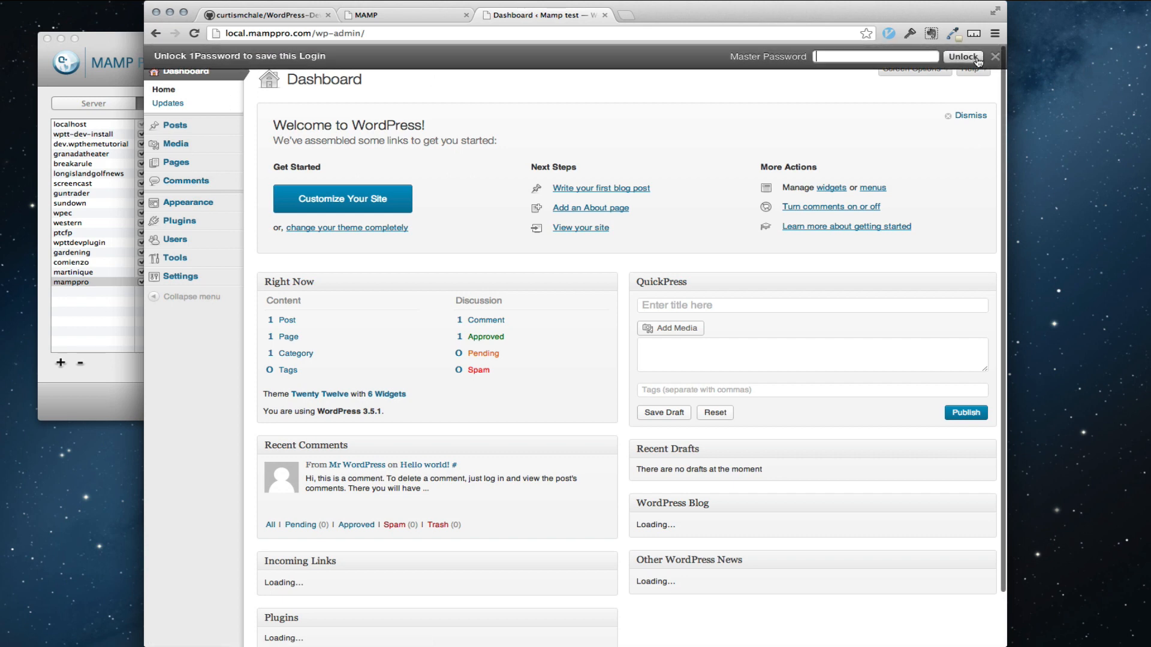
click(994, 57)
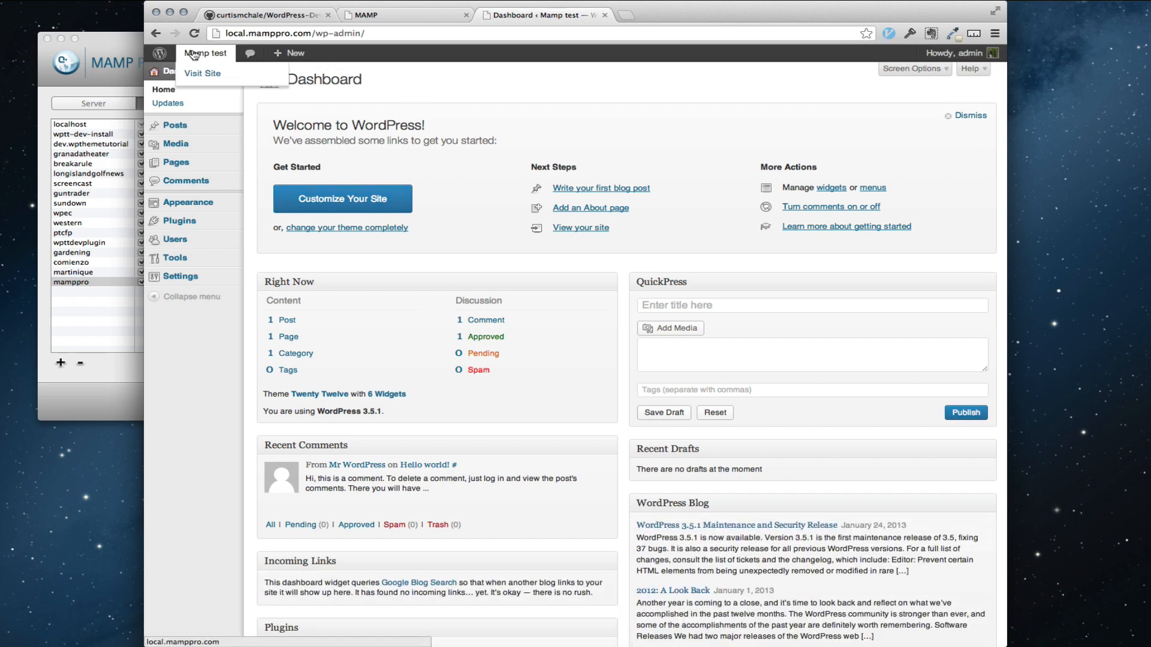
View the live site, then open wp-config.php in Vim with mvim
click(202, 72)
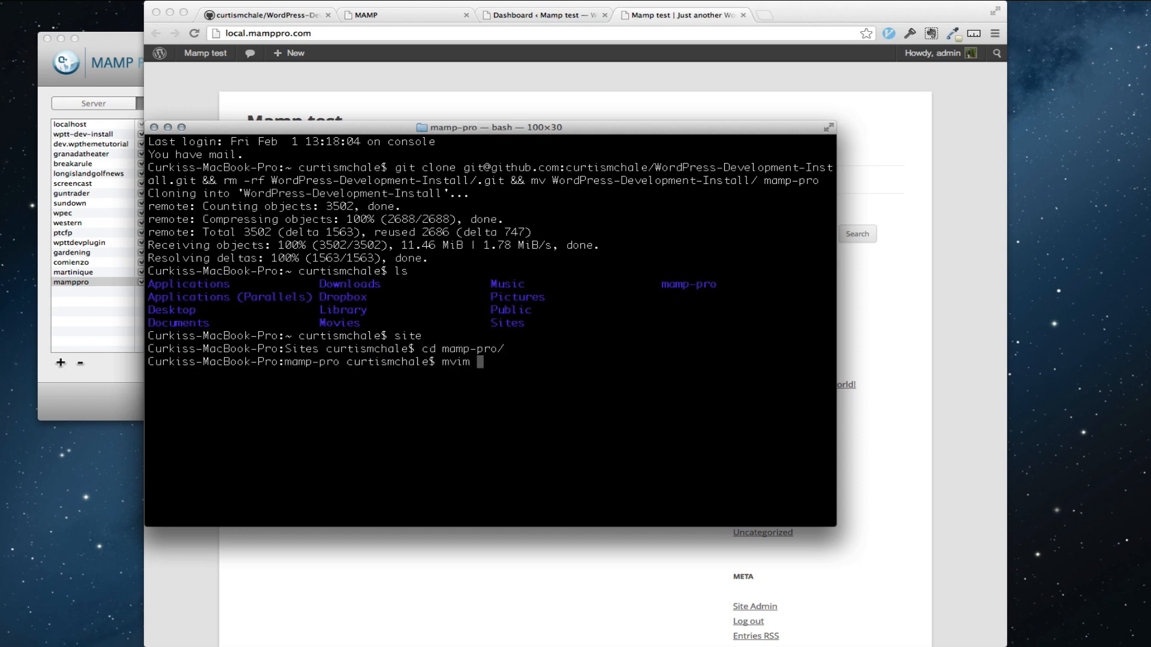
text(wp-conf)
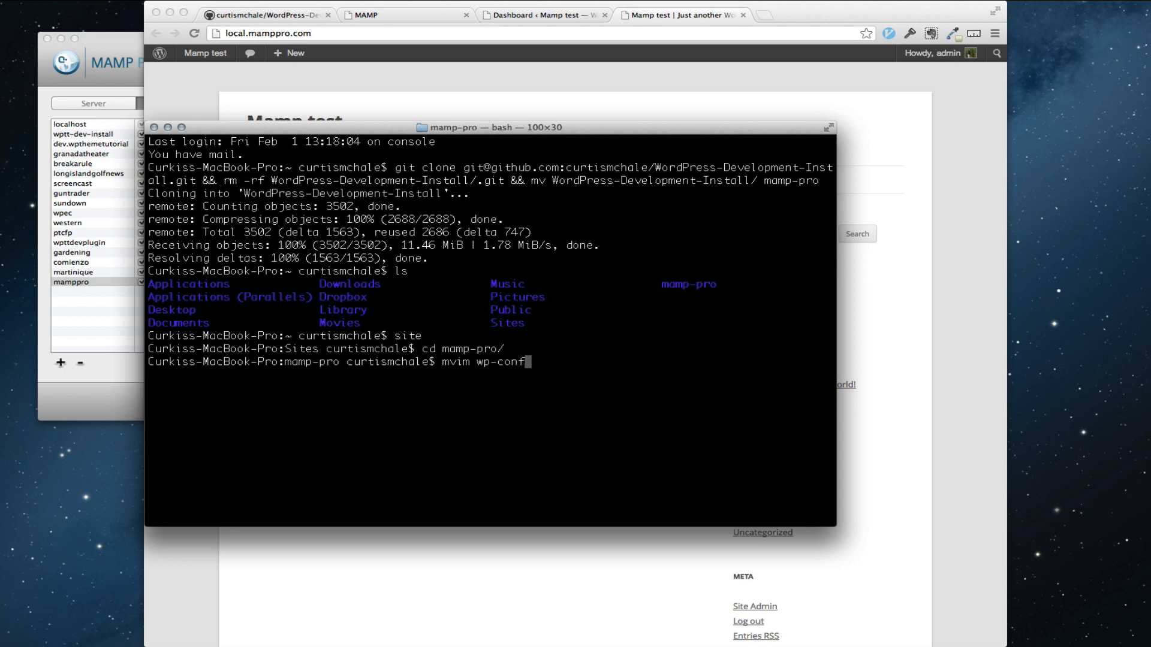
key(Return)
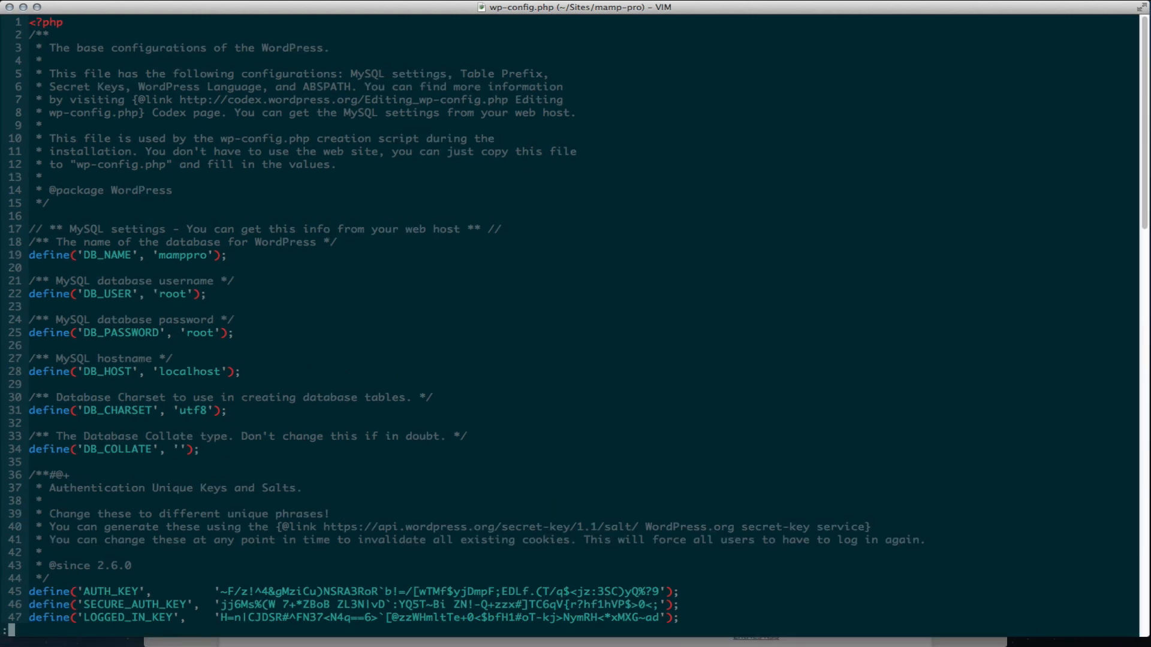
Below WP_DEBUG, insert the WP_SITEURL and WP_HOME define lines with example URLs
scroll(down, 3)
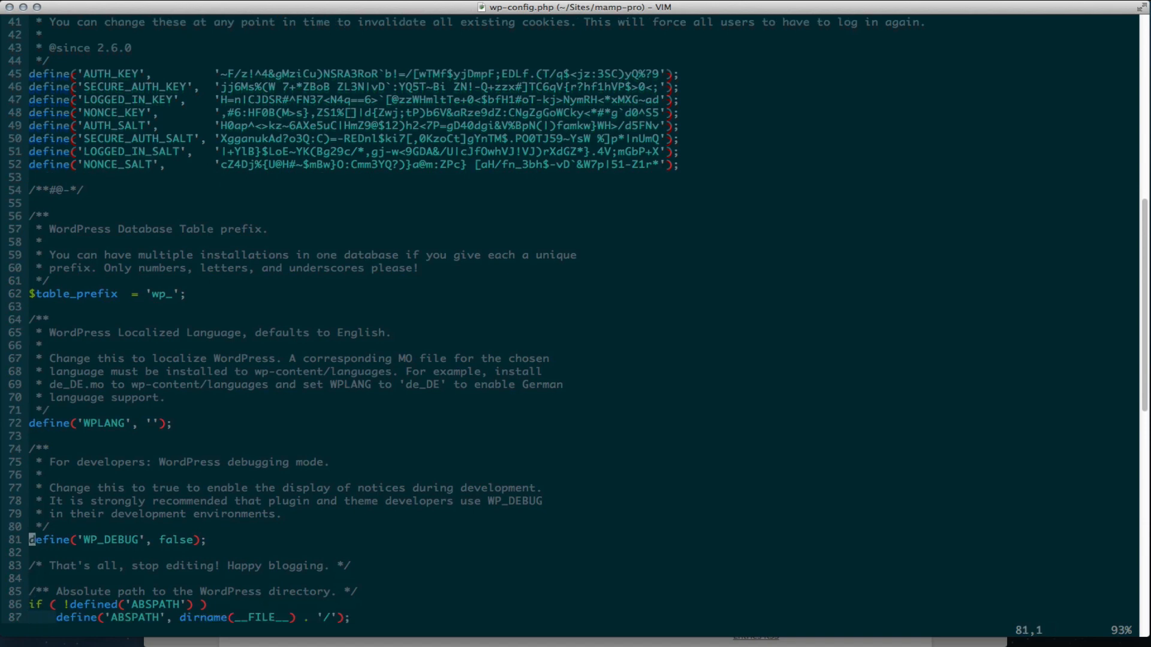
key(o)
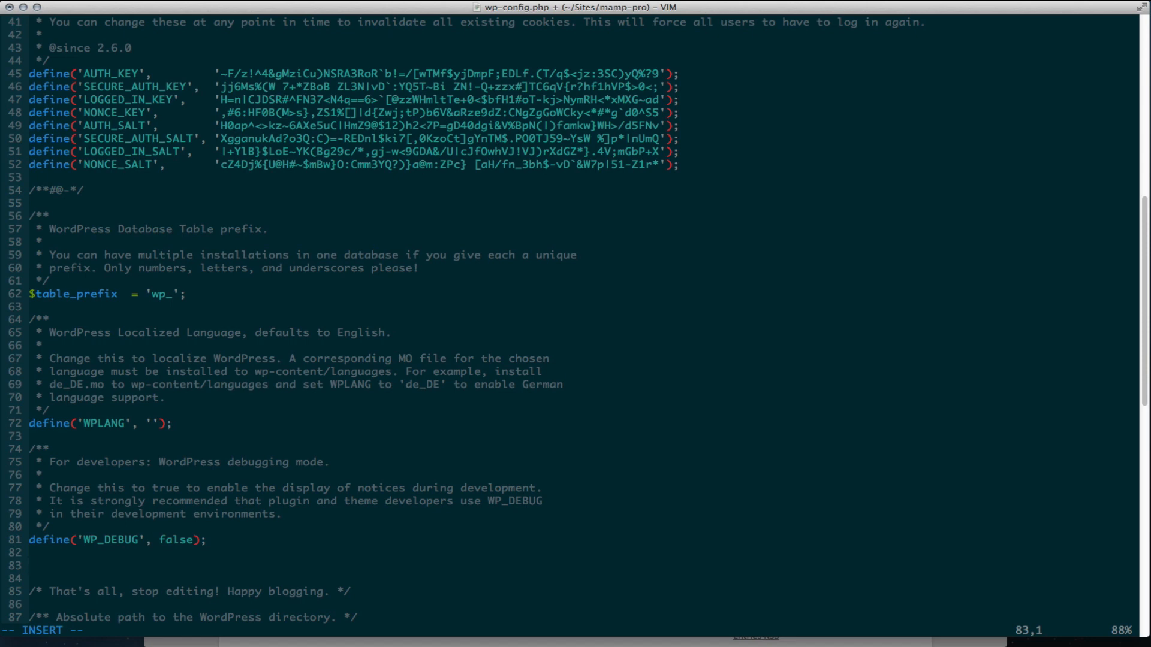
text(define('WP_SITEURL', 'http://example.com/wordpress');)
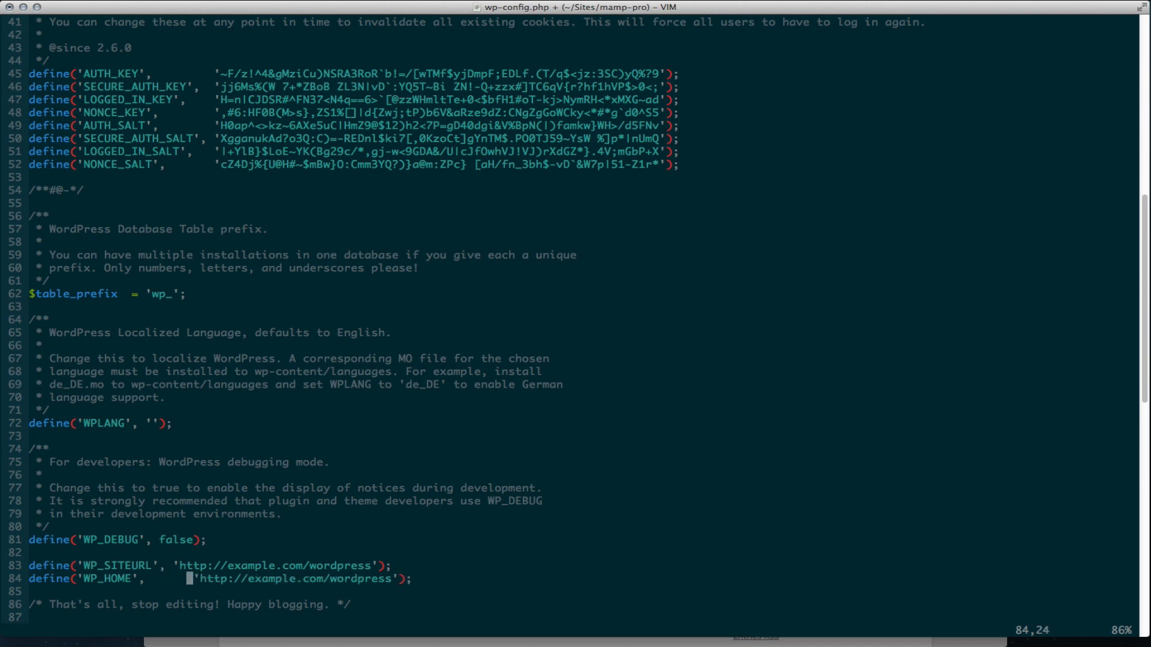
Block-select the example URLs on both define lines and change them to local.mamppro.com
key(up)
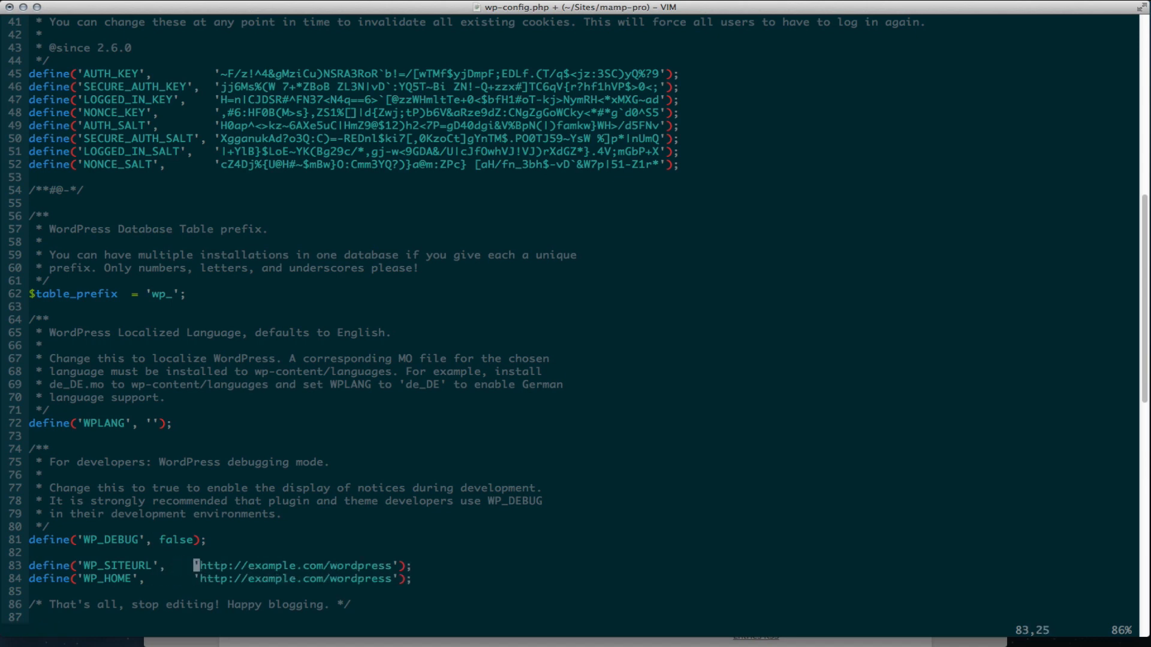
key(V)
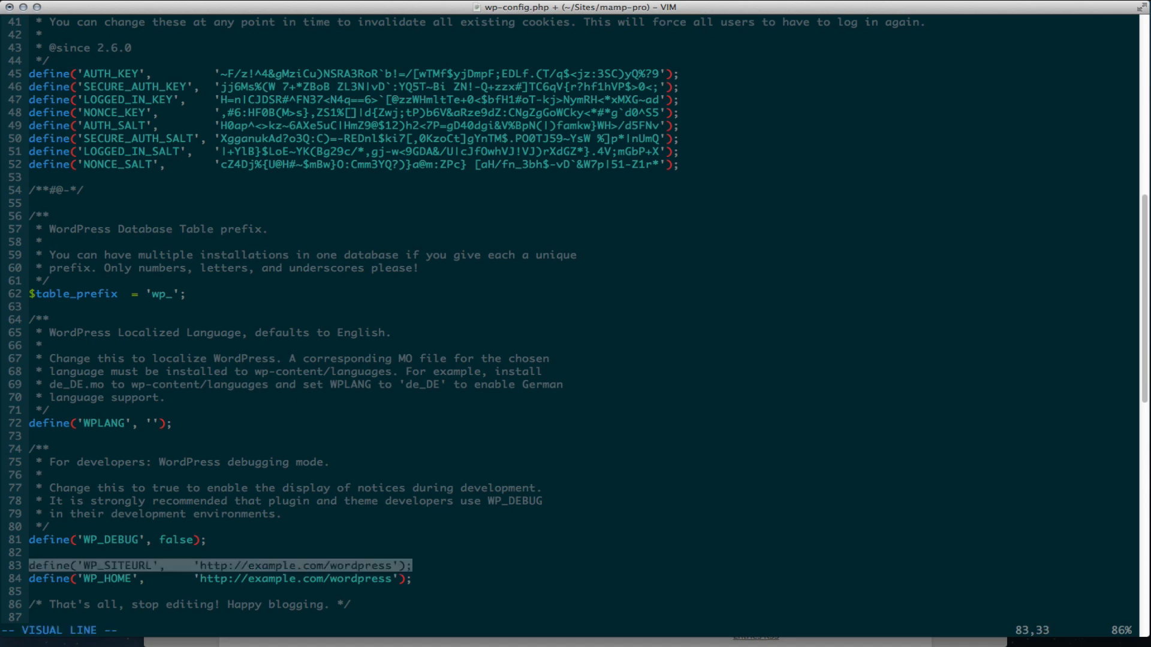
key(ctrl+v)
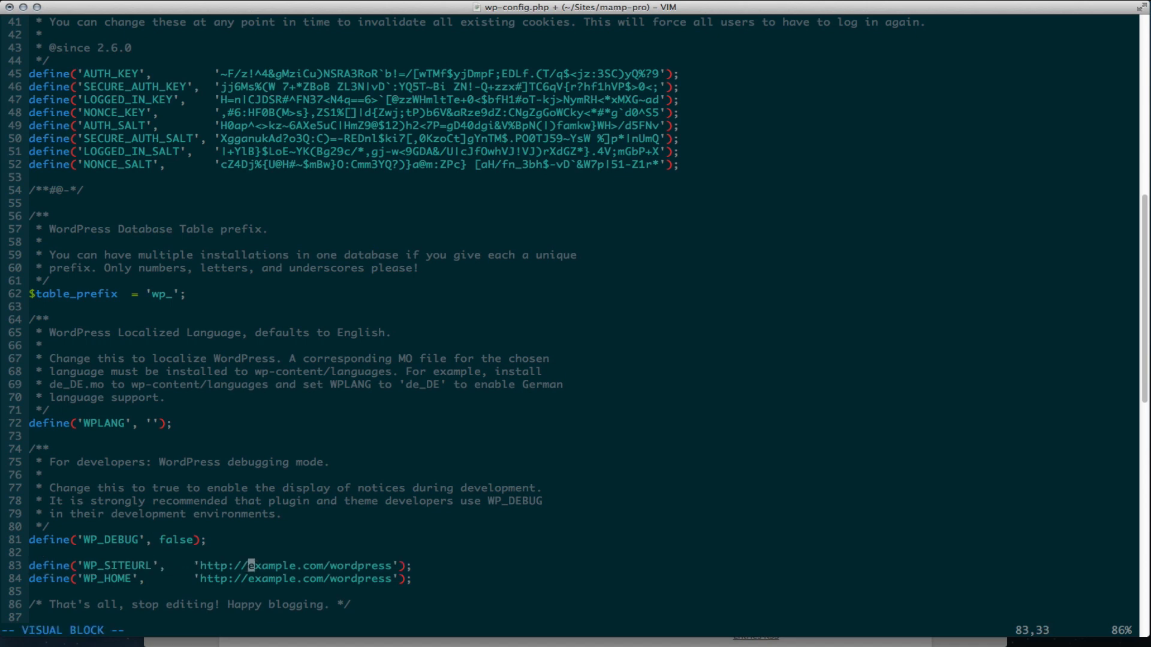
key(c)
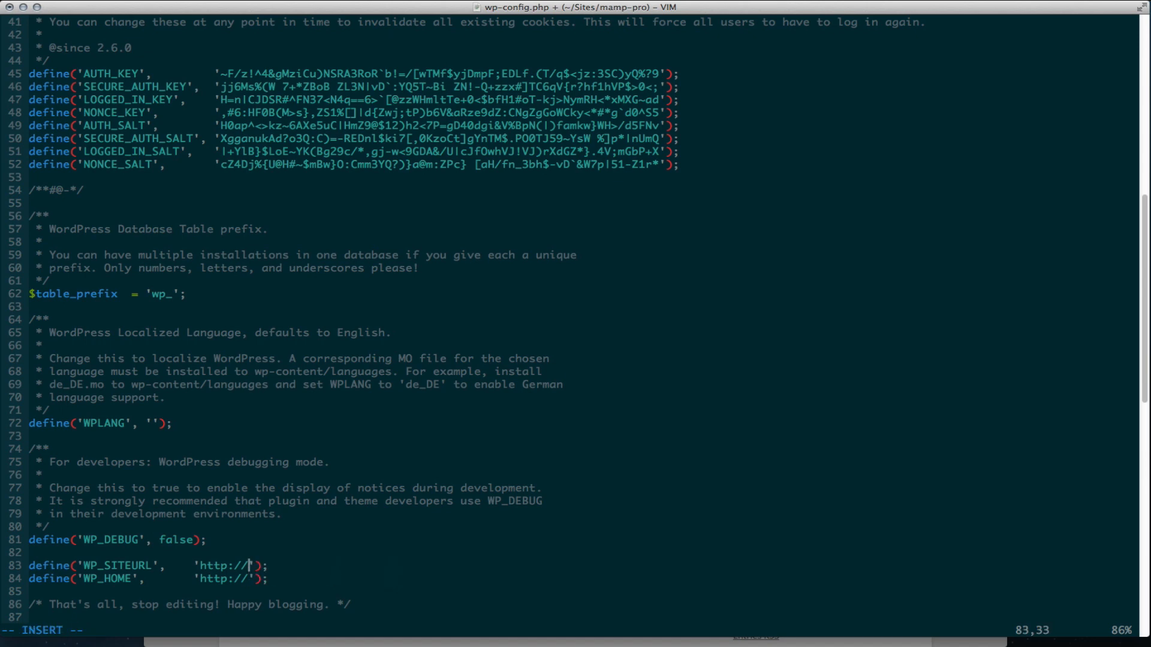
text(local.mampp)
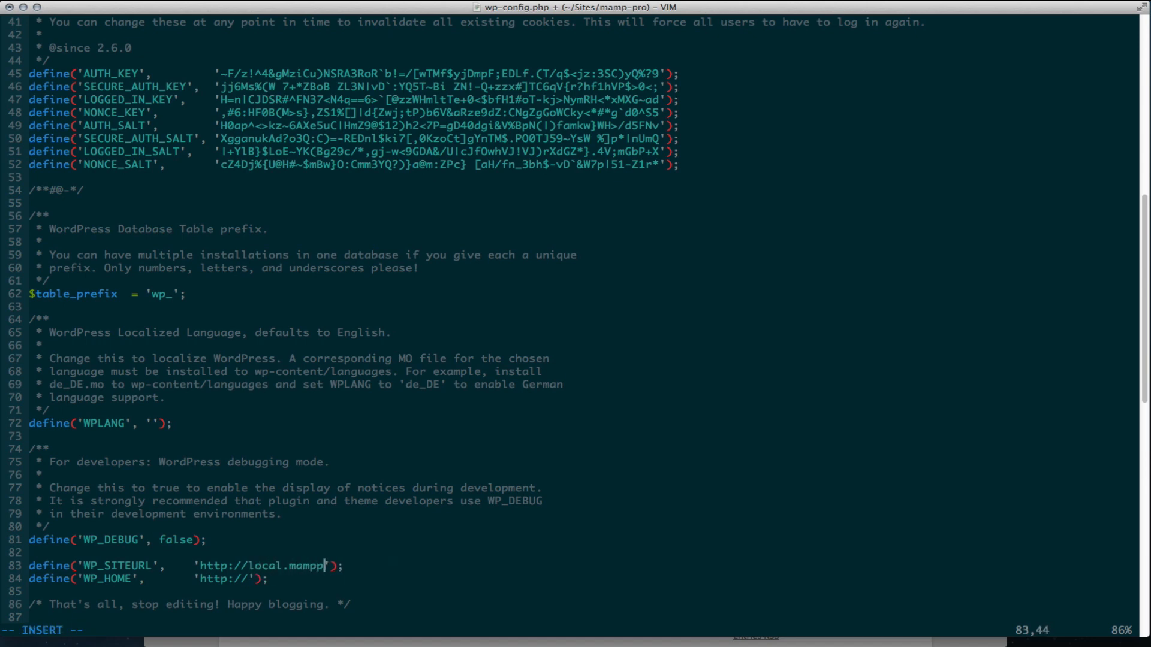
text(ro.com)
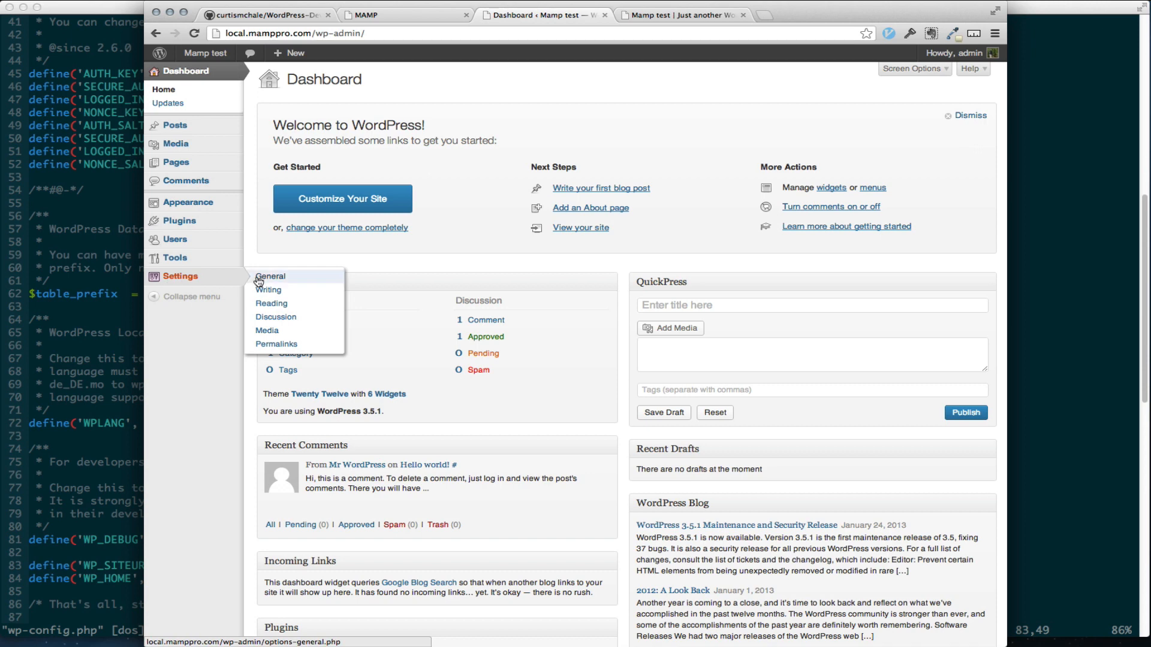
click(271, 275)
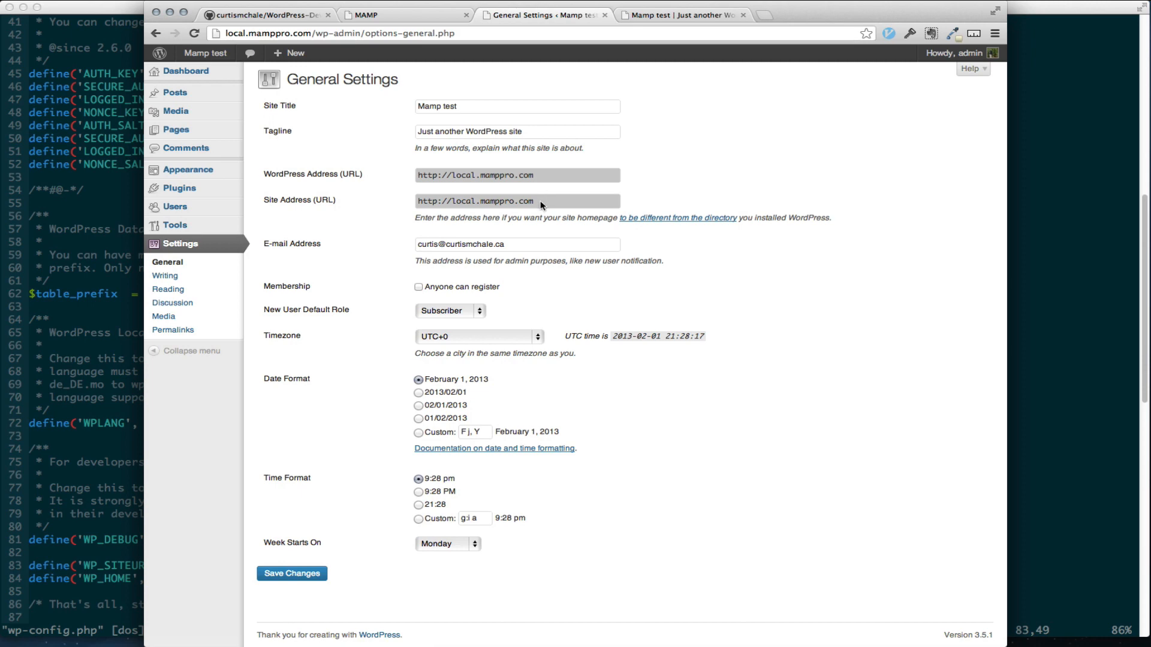
mouse_move(94, 7)
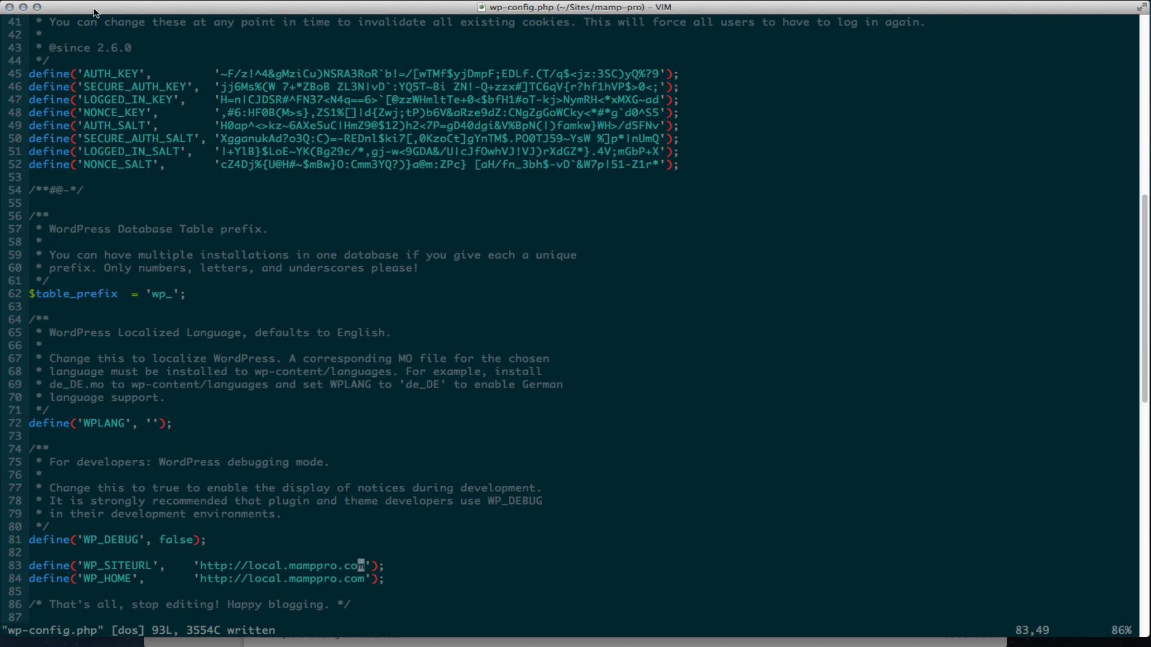
mouse_move(346, 582)
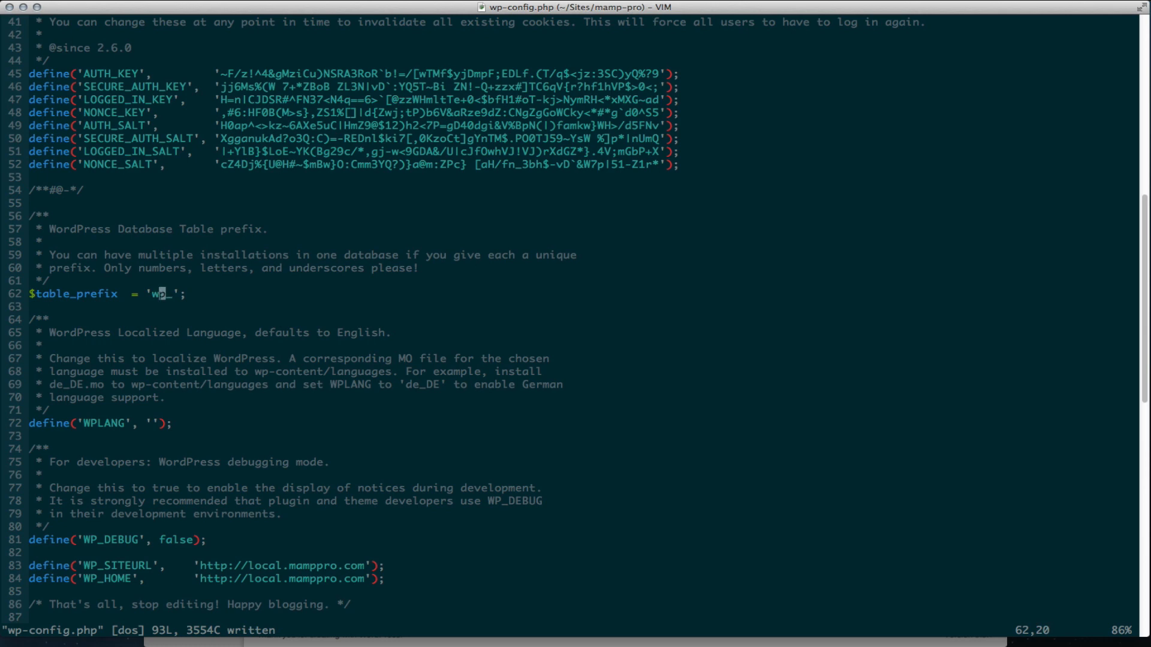
mouse_move(167, 311)
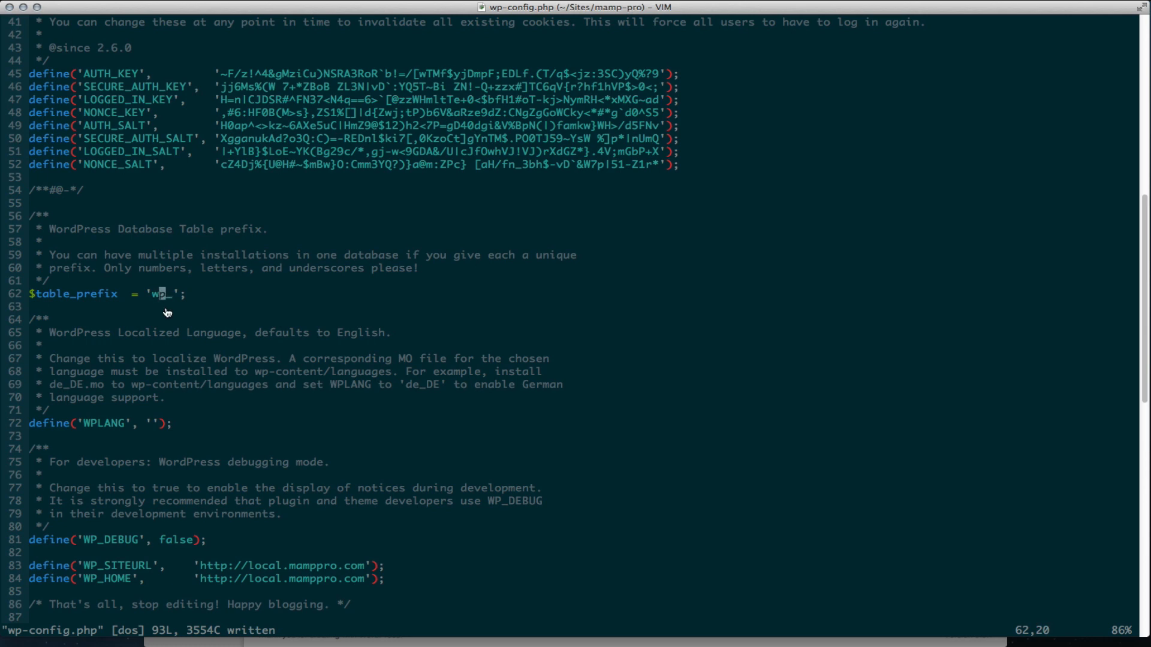